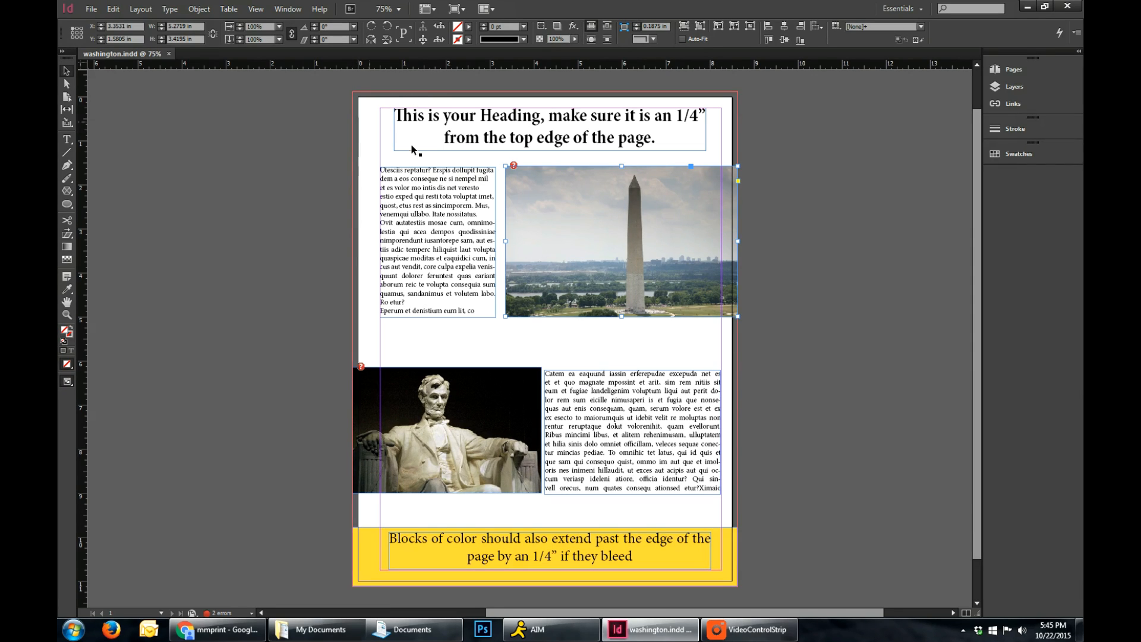
mouse_move(464, 271)
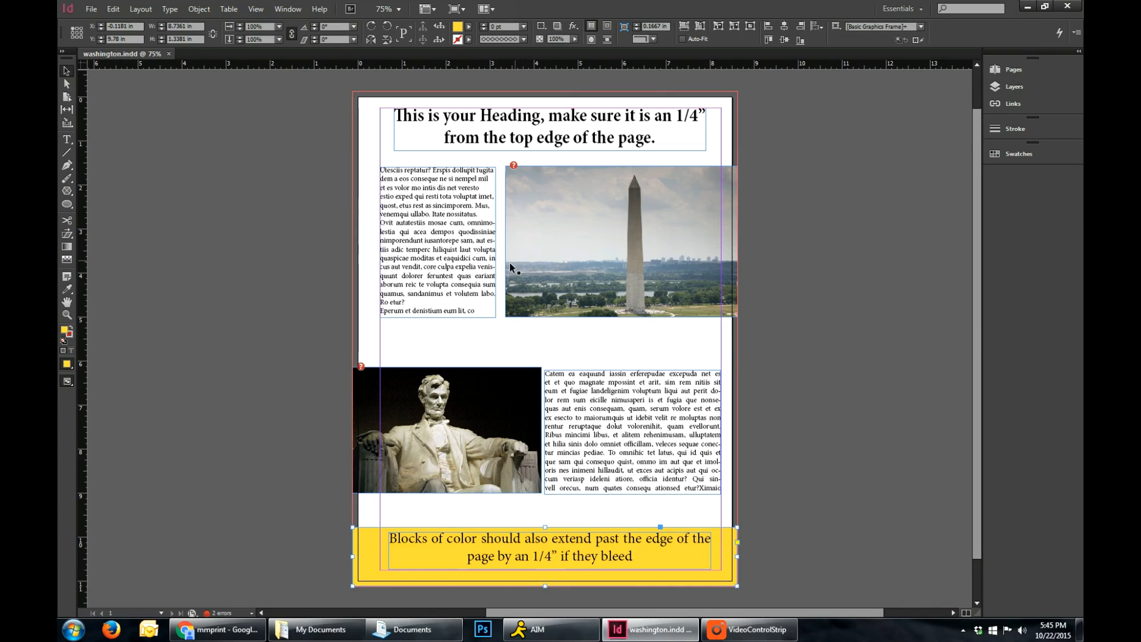
mouse_move(417, 262)
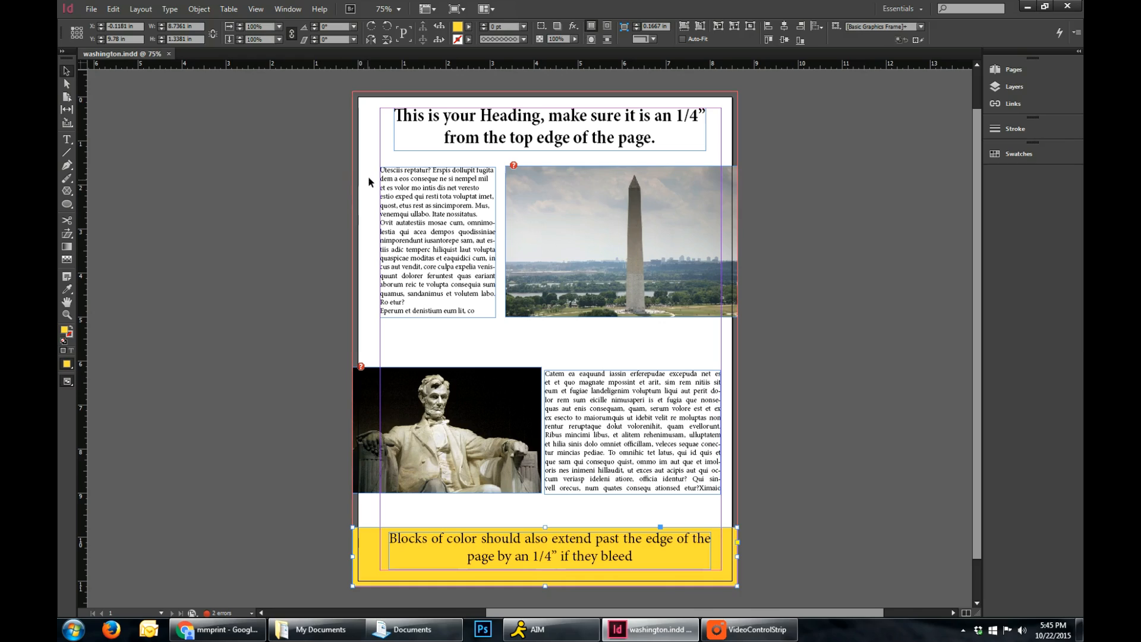
mouse_move(353, 130)
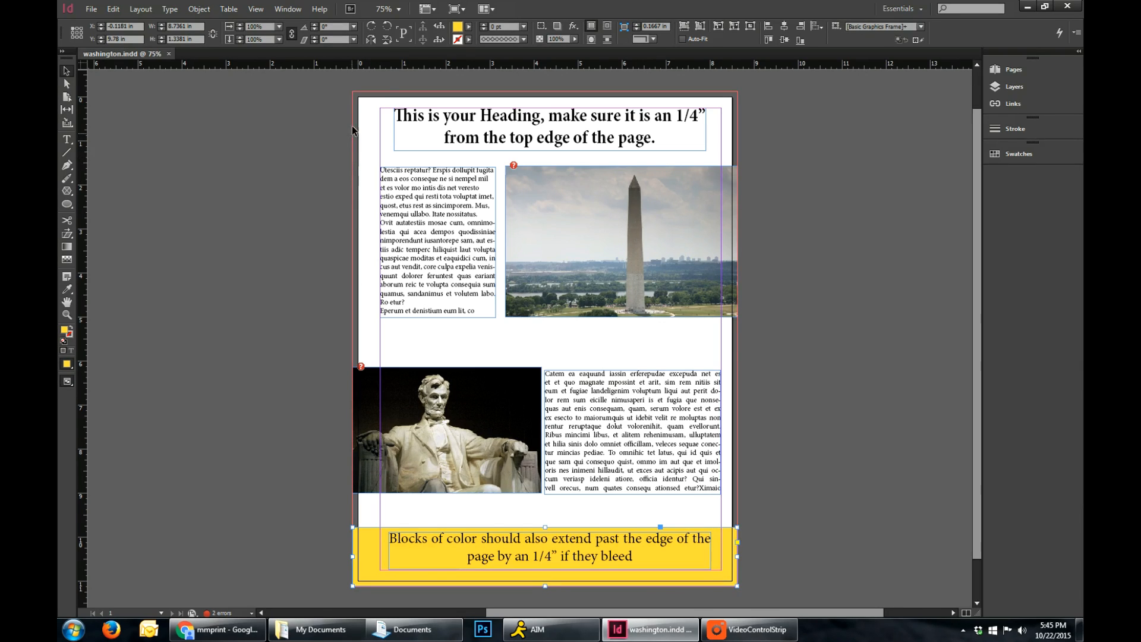
mouse_move(586, 94)
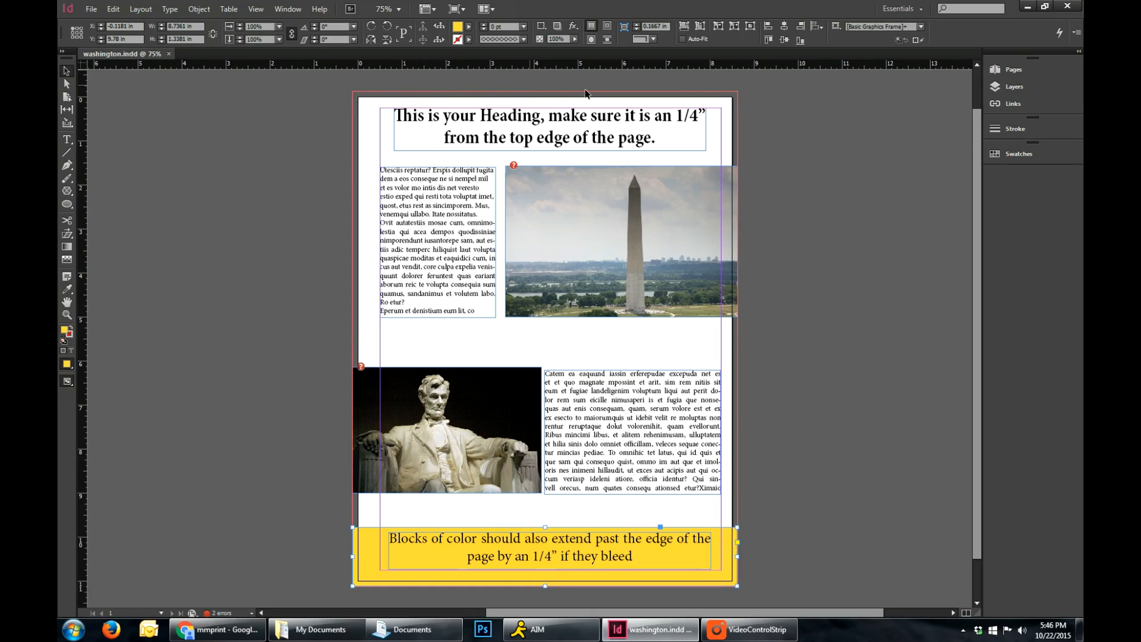
mouse_move(376, 123)
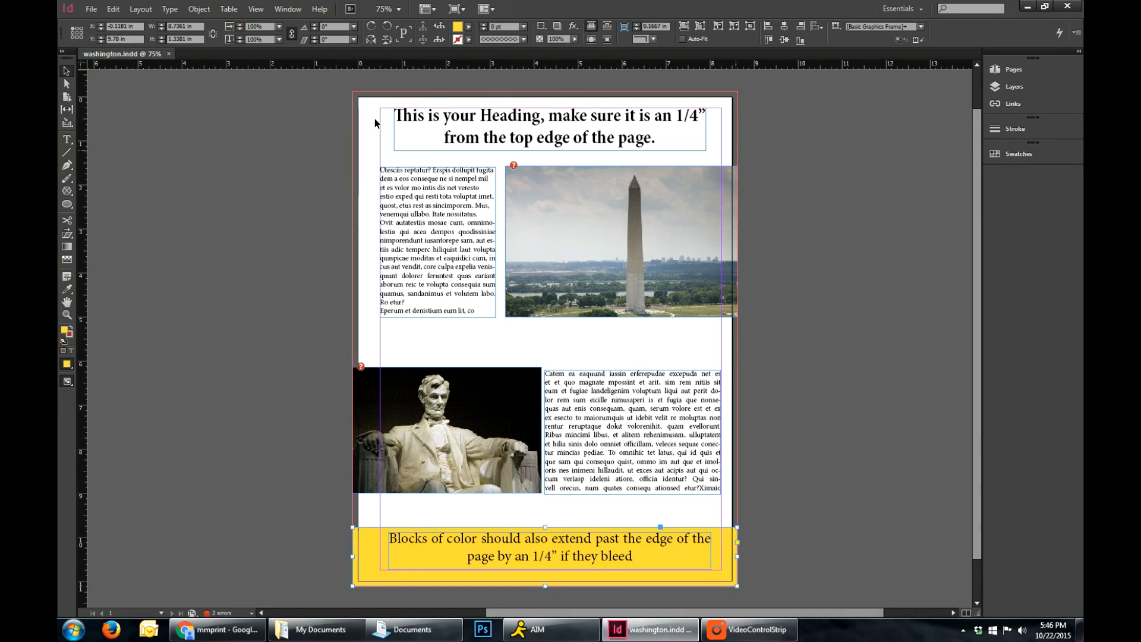
mouse_move(391, 111)
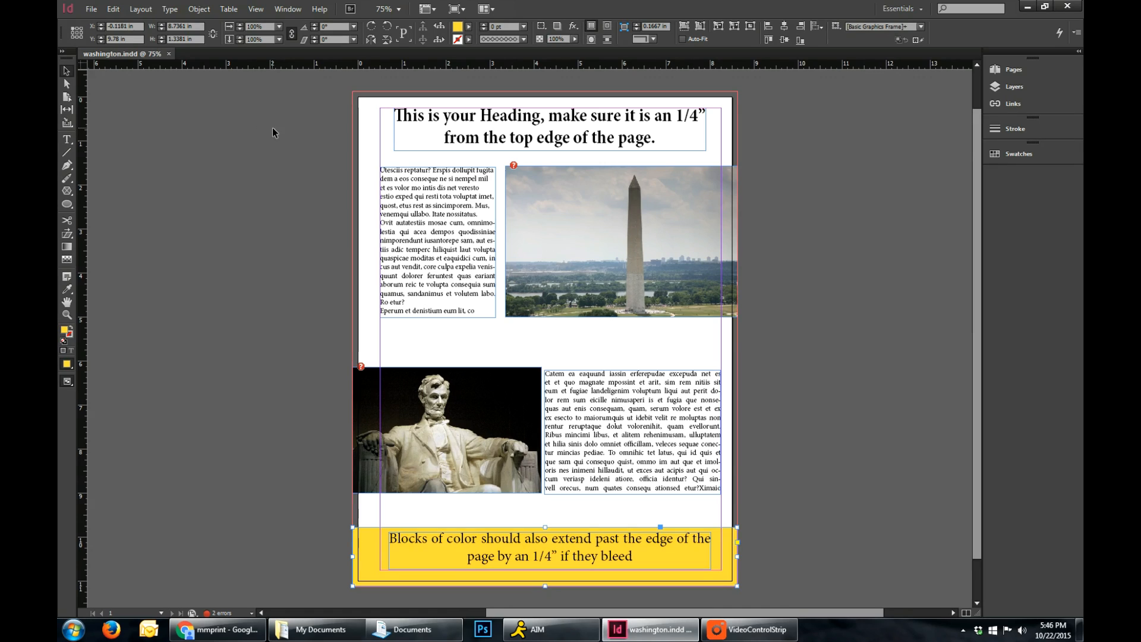
mouse_move(169, 9)
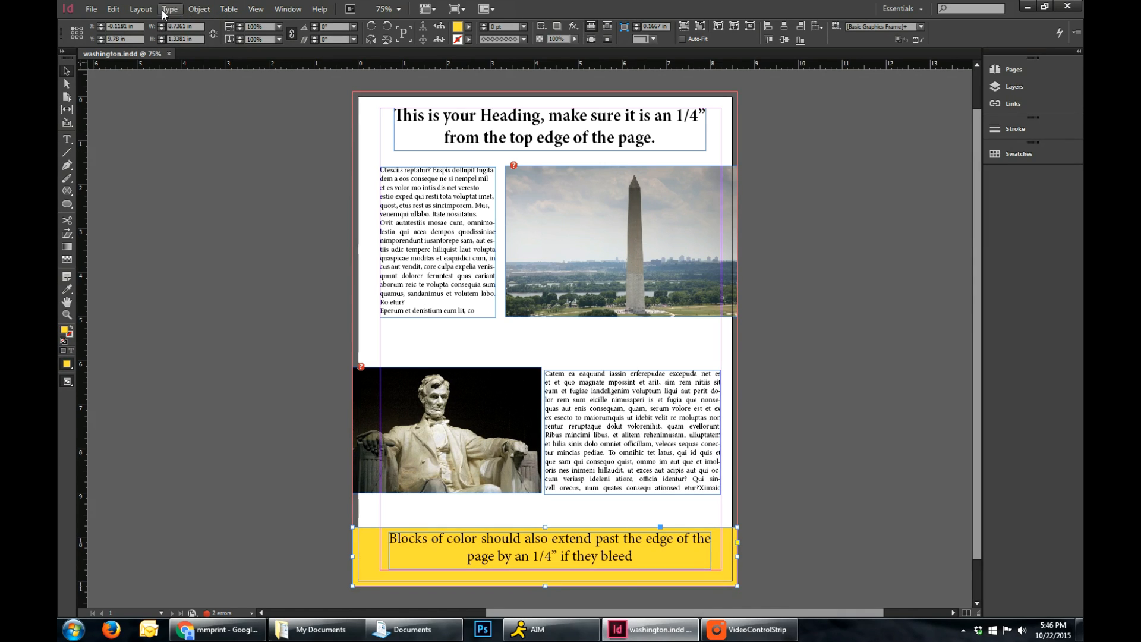
Confirm Document Setup with a 0.125 in bleed on all sides and Preview on.
left_click(141, 10)
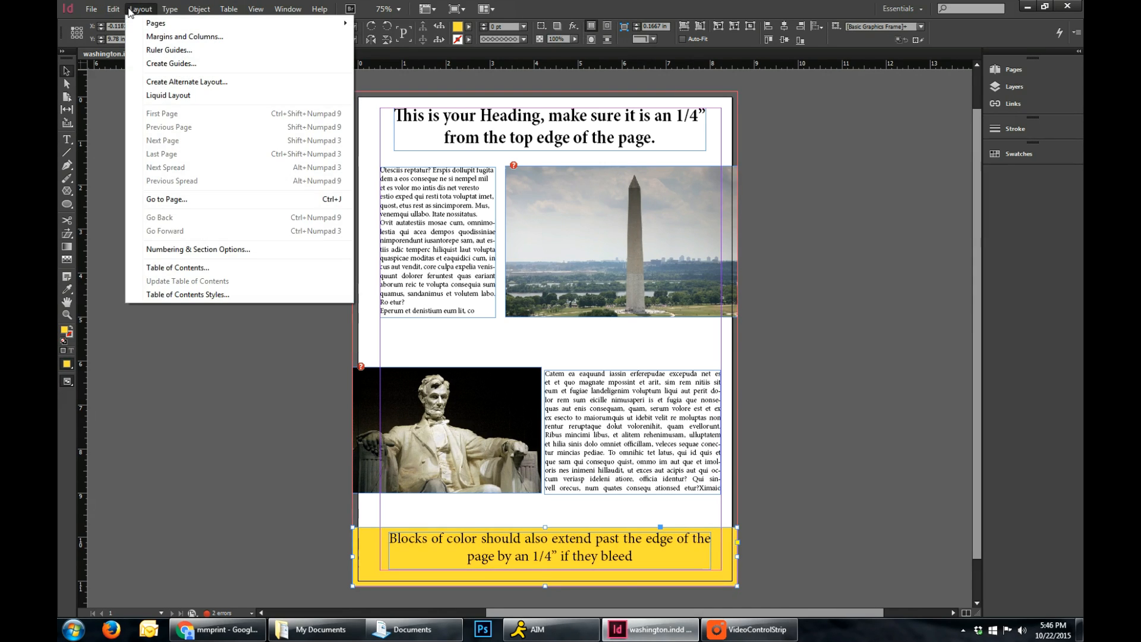
left_click(185, 35)
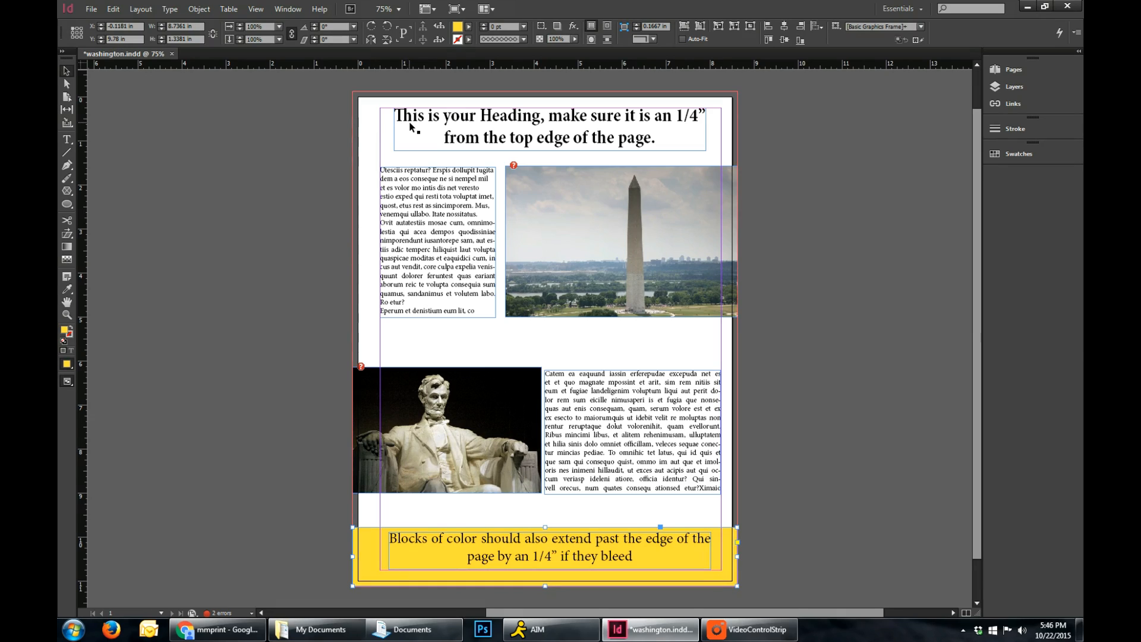
mouse_move(373, 137)
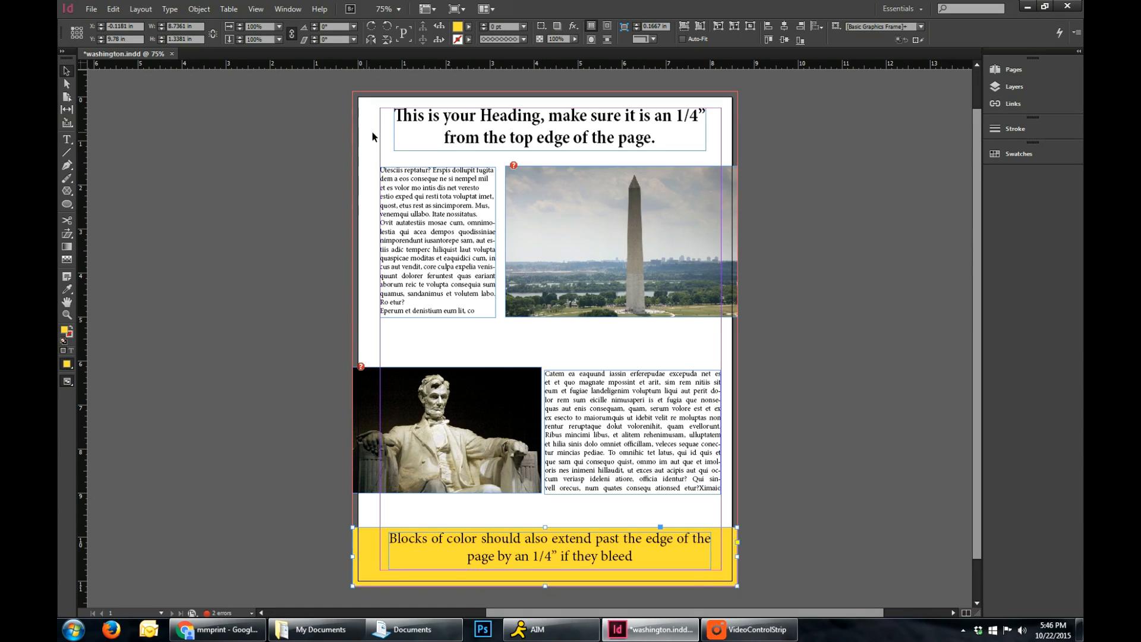
mouse_move(368, 282)
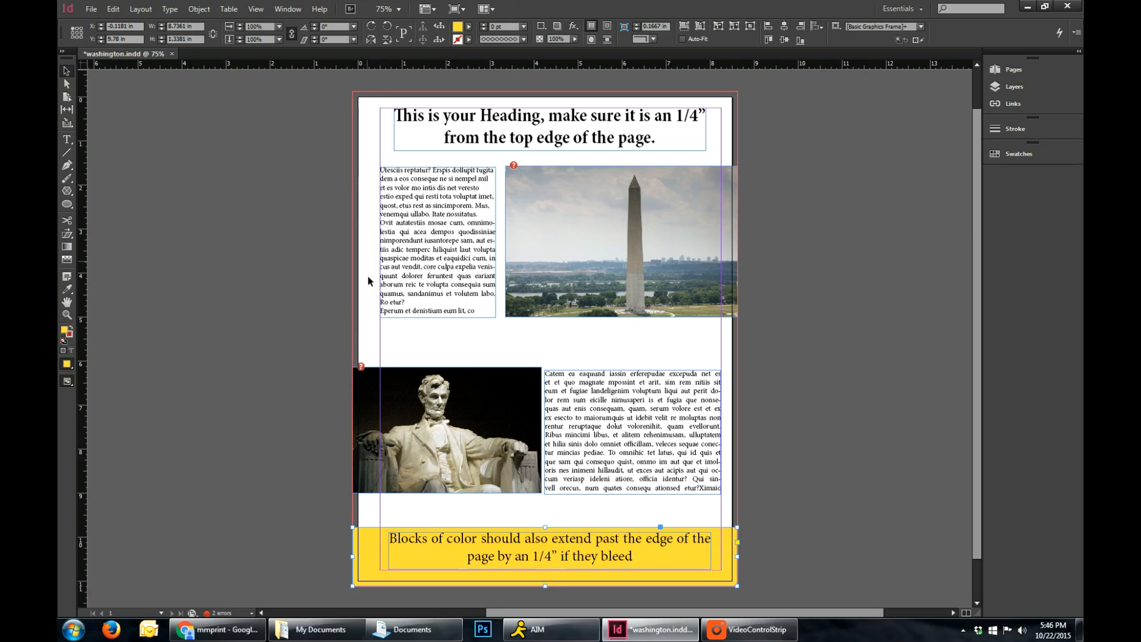
mouse_move(376, 485)
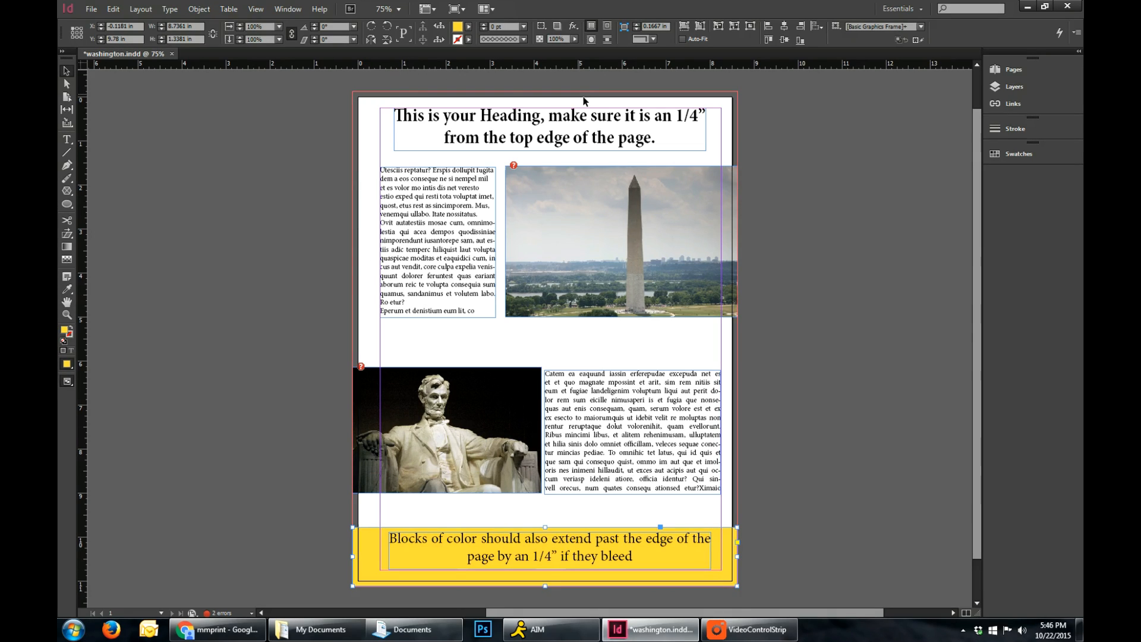
mouse_move(603, 469)
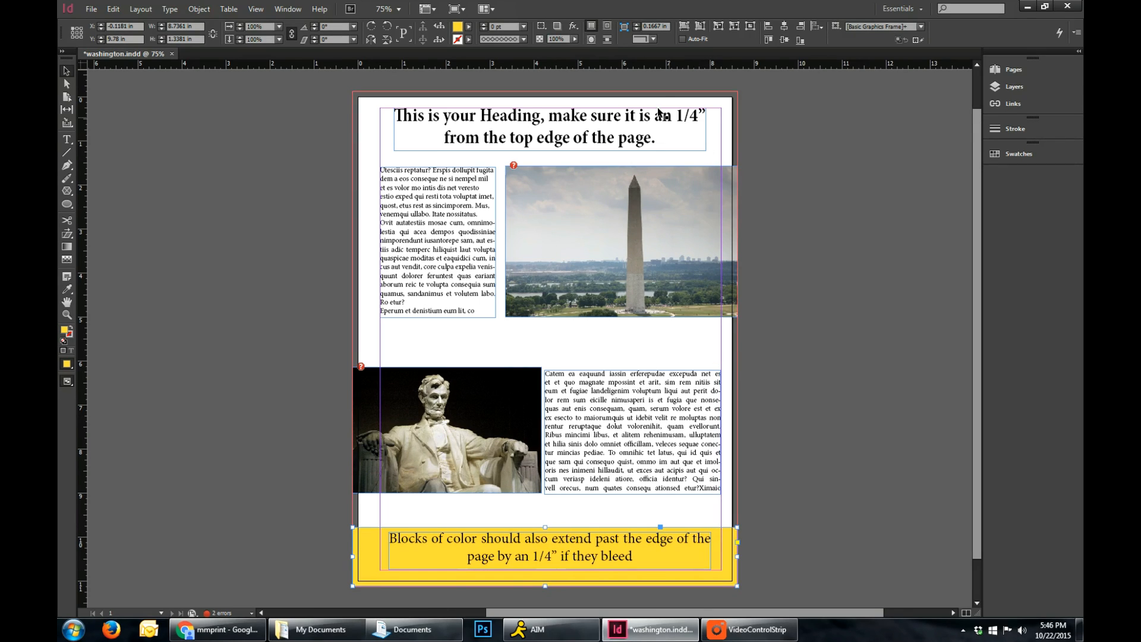
mouse_move(723, 402)
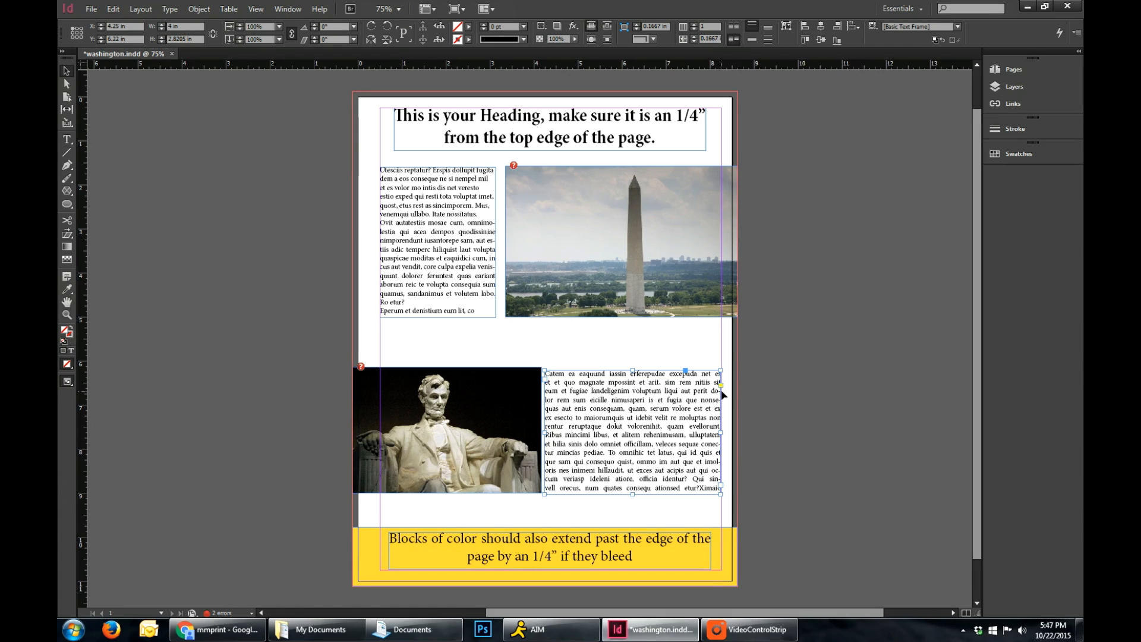
mouse_move(709, 409)
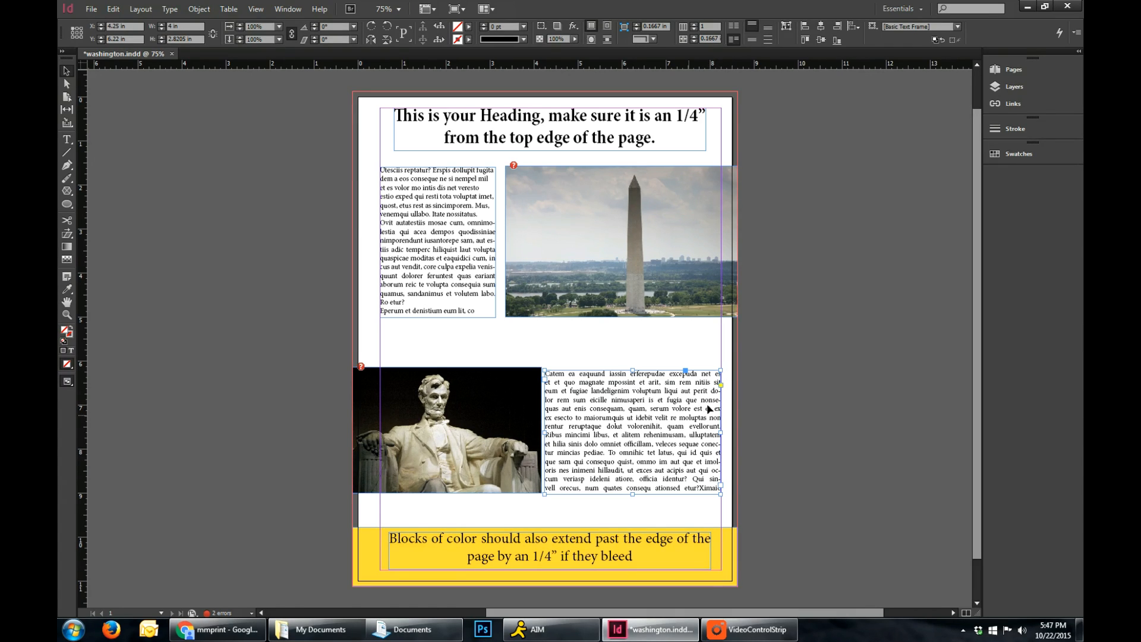
mouse_move(735, 424)
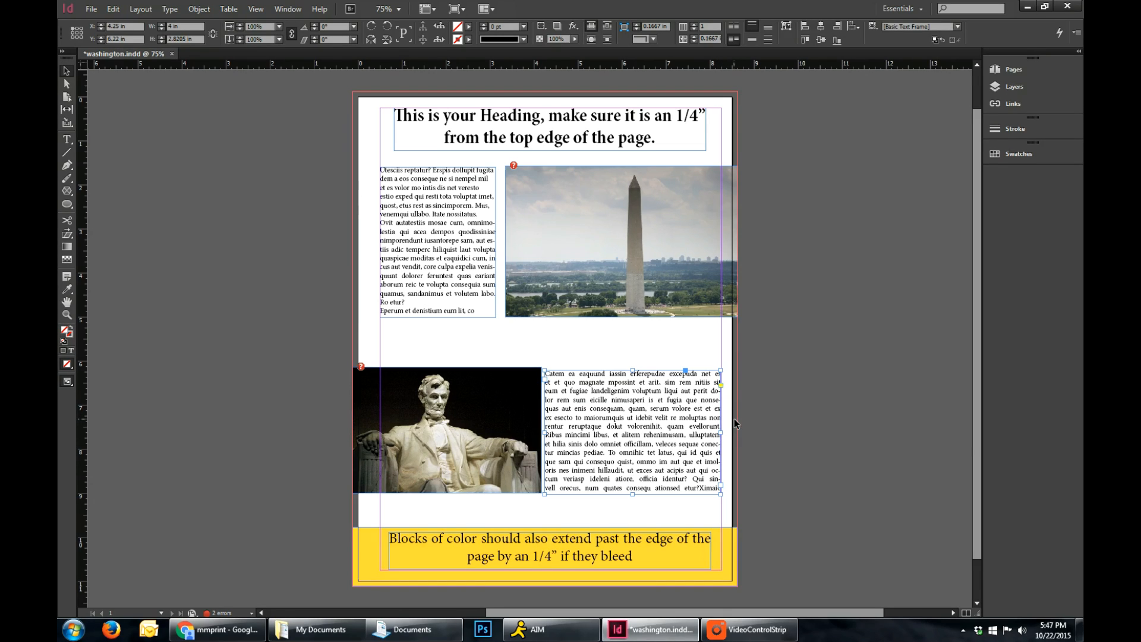
mouse_move(697, 397)
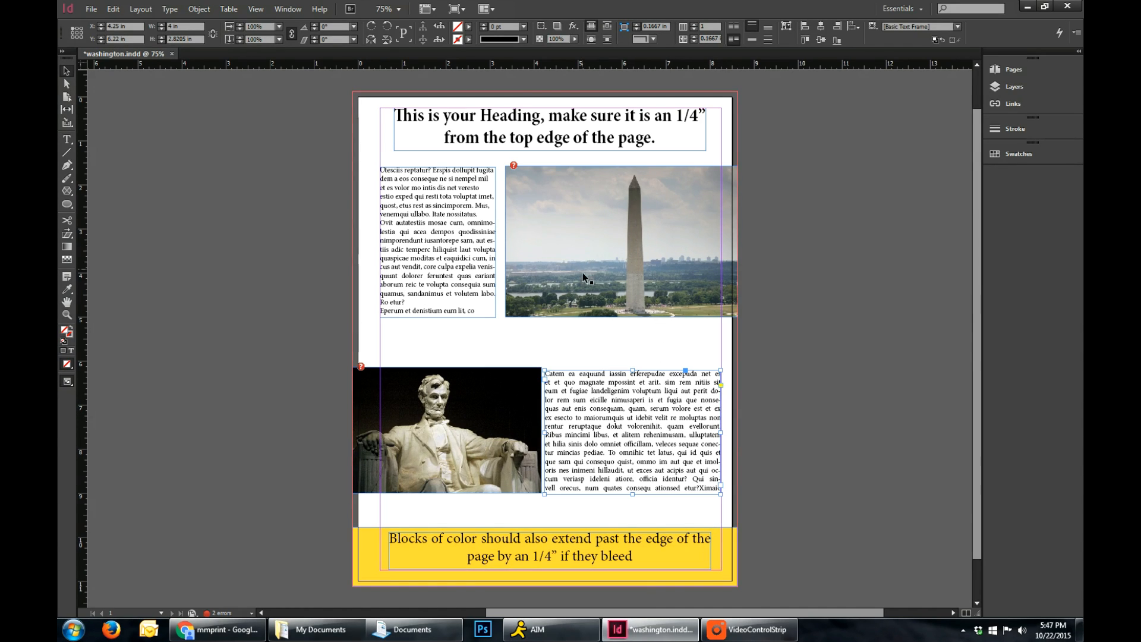
mouse_move(105, 45)
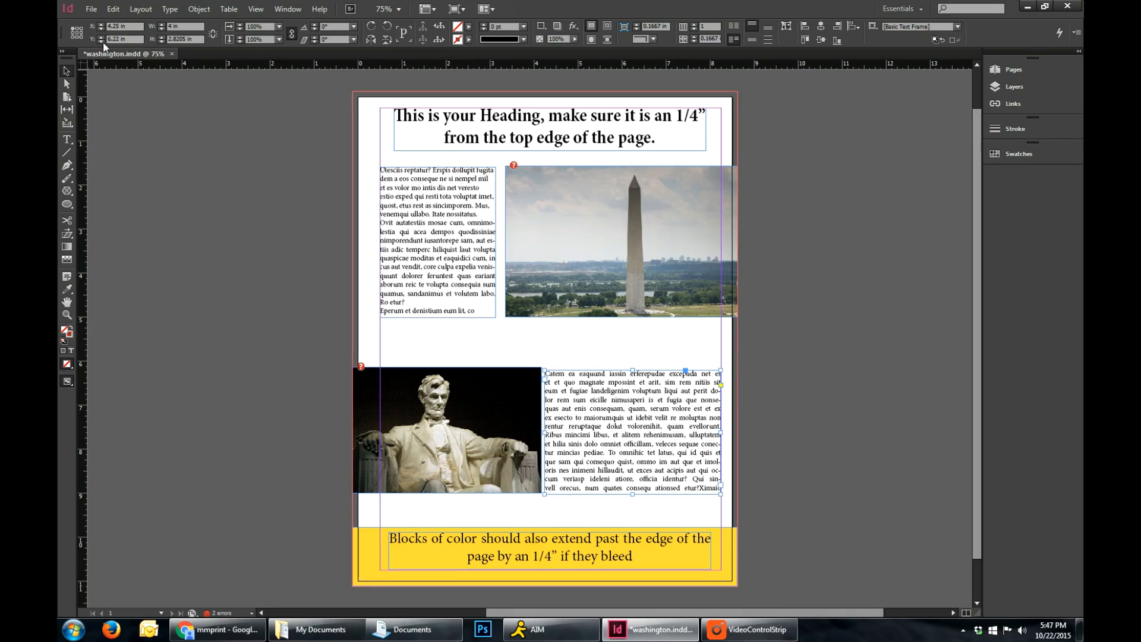
left_click(92, 9)
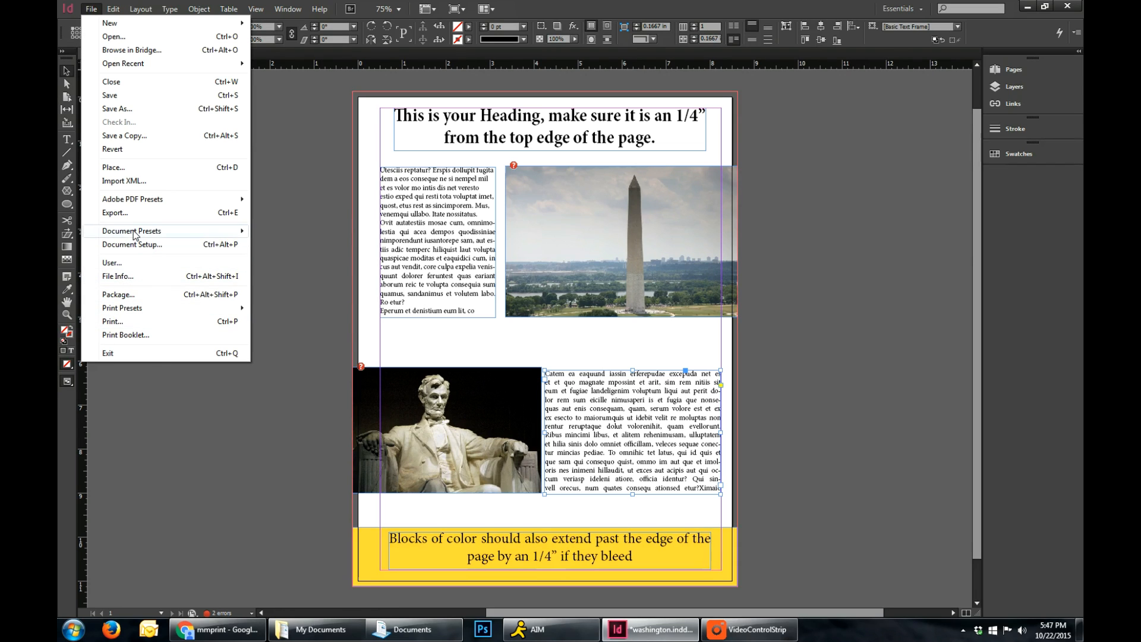
left_click(131, 245)
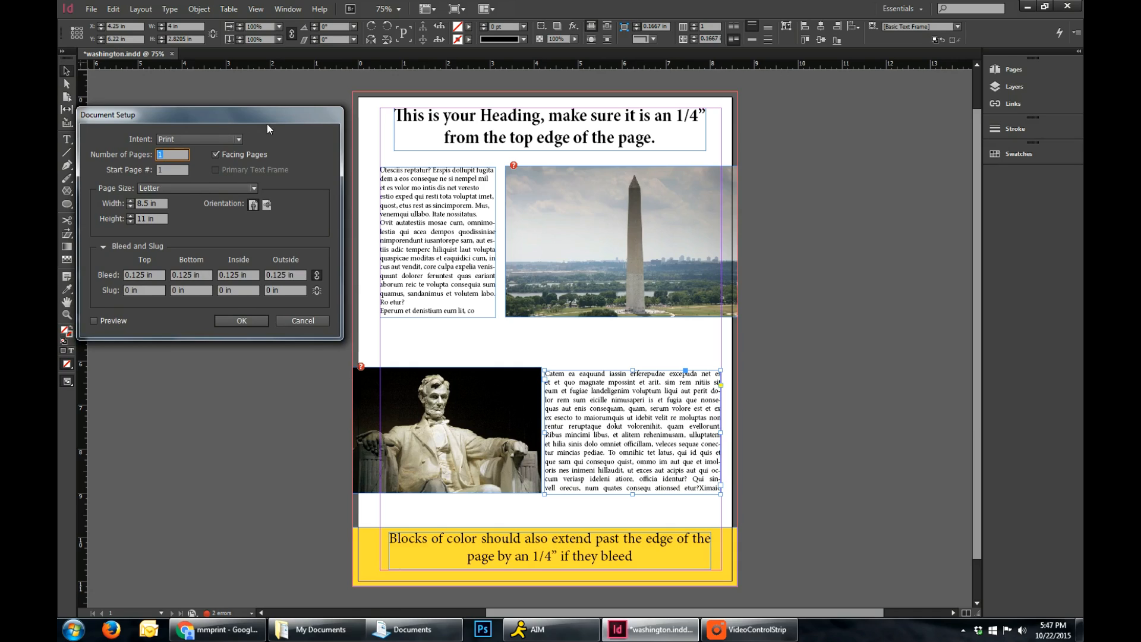
mouse_move(316, 276)
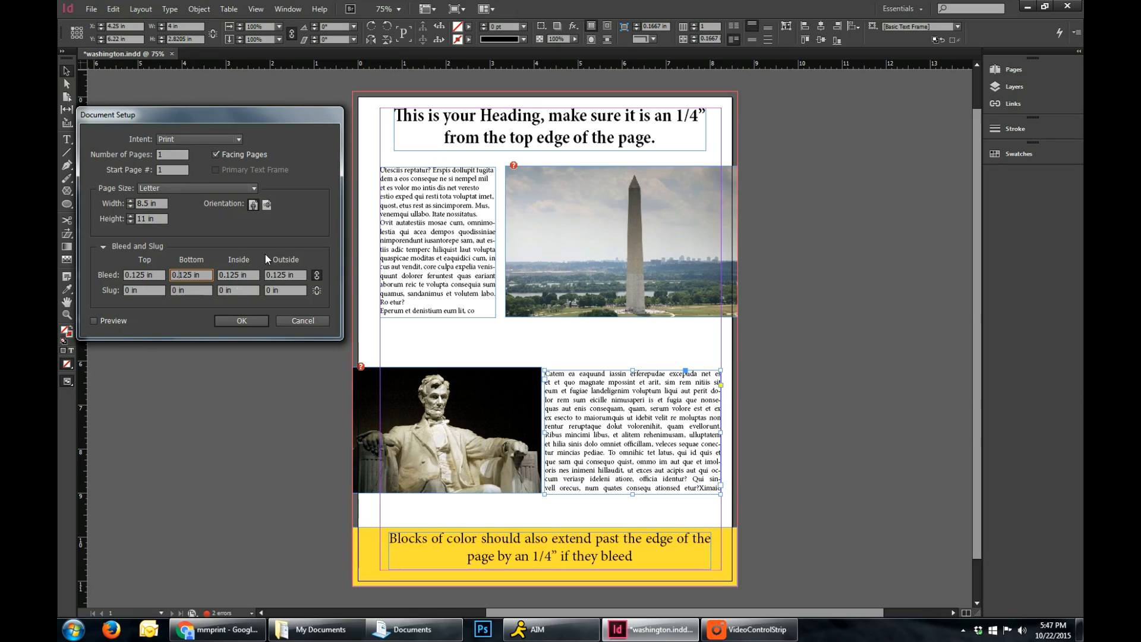
left_click(93, 321)
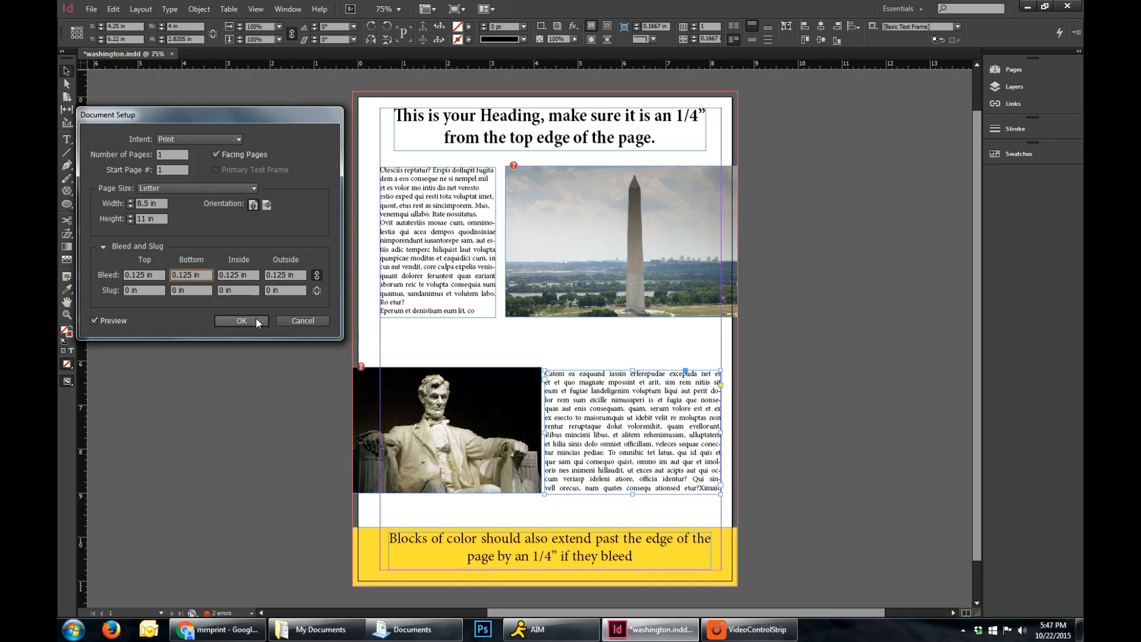
left_click(241, 321)
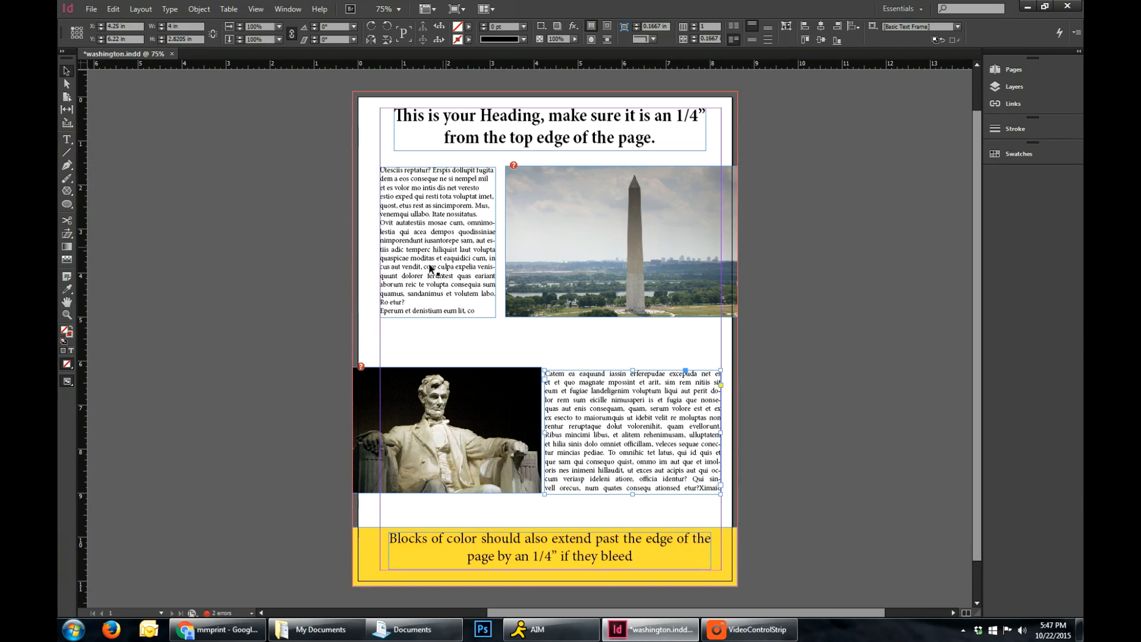
left_click(447, 429)
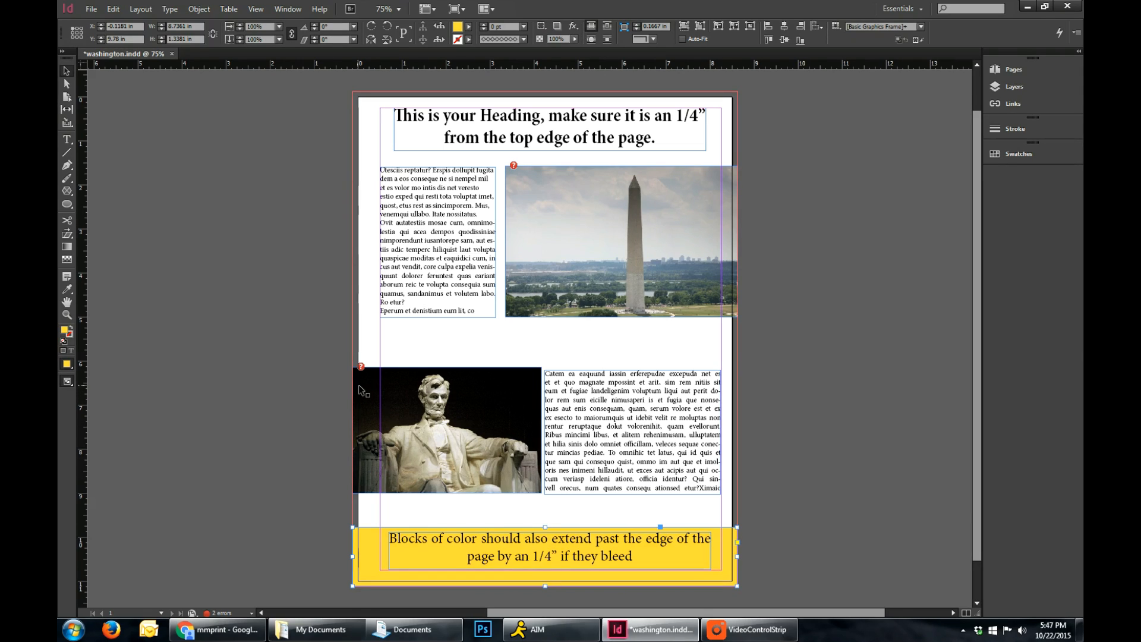
mouse_move(360, 342)
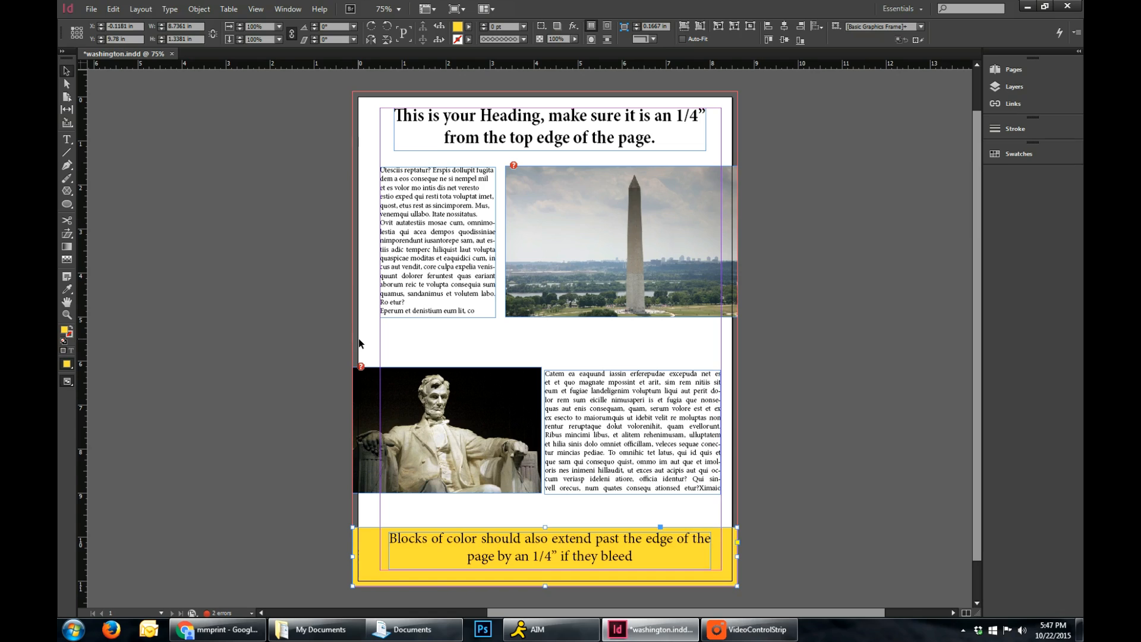
mouse_move(360, 365)
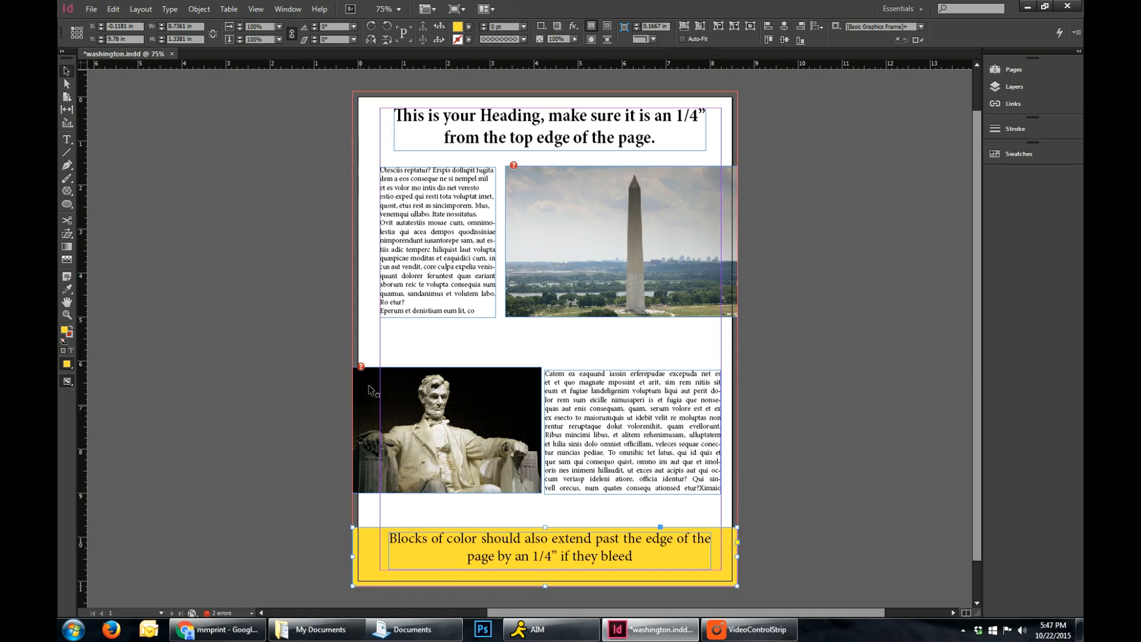
mouse_move(299, 208)
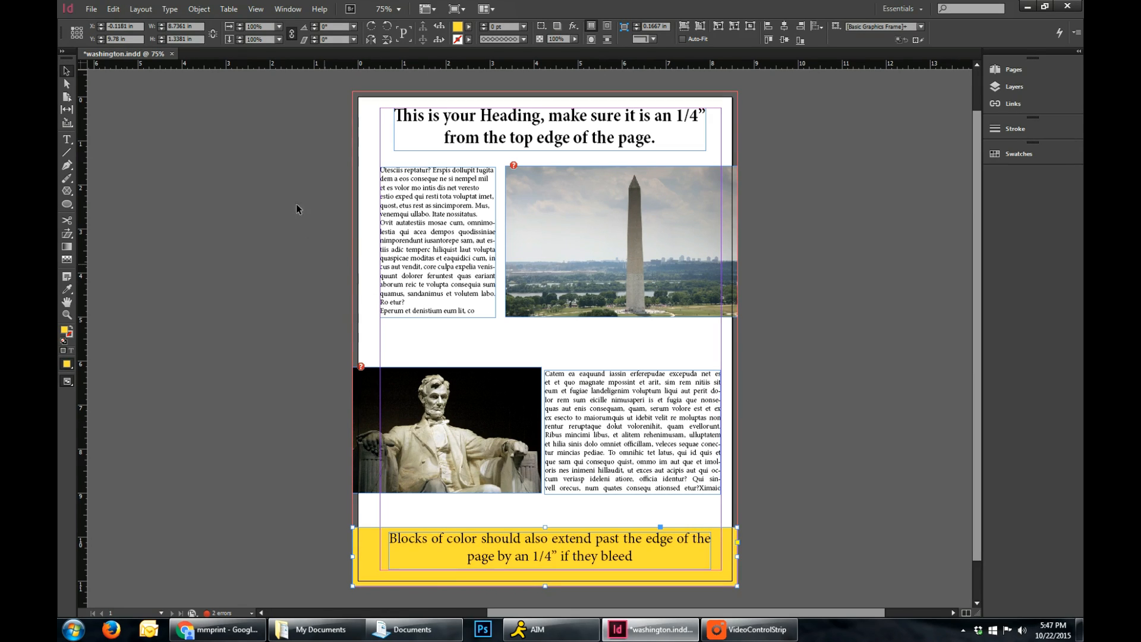
mouse_move(357, 440)
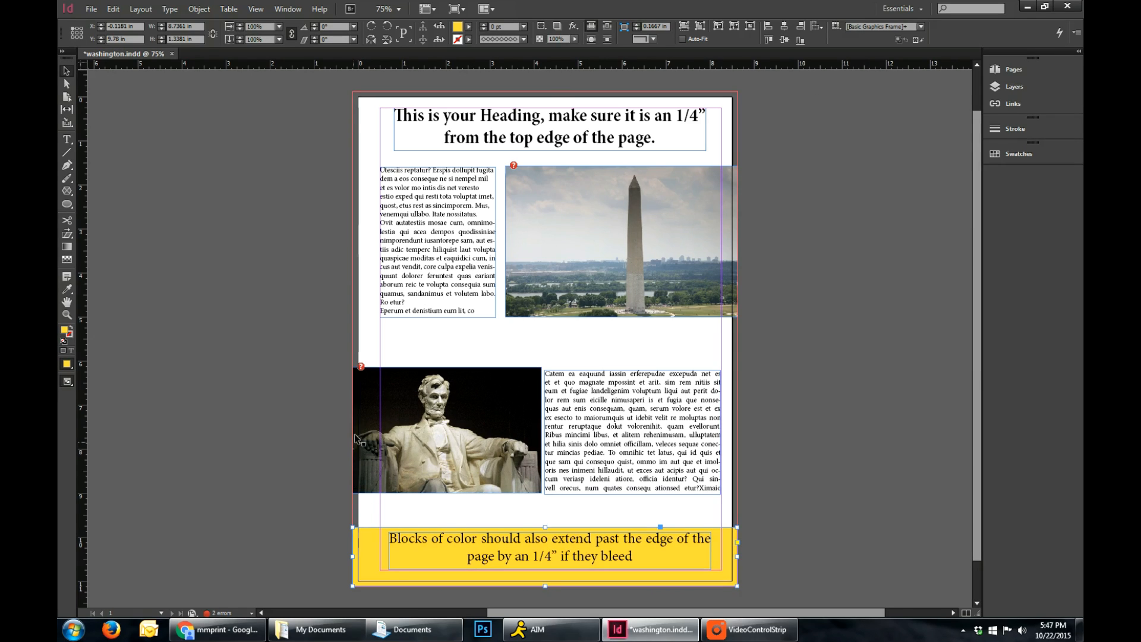
mouse_move(359, 489)
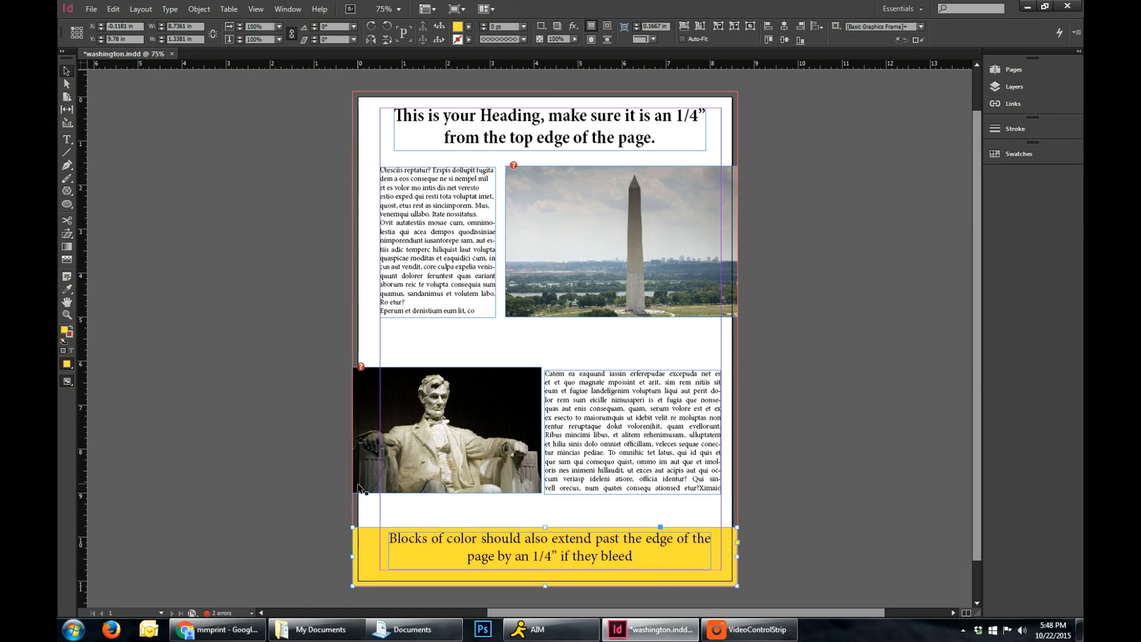
mouse_move(354, 411)
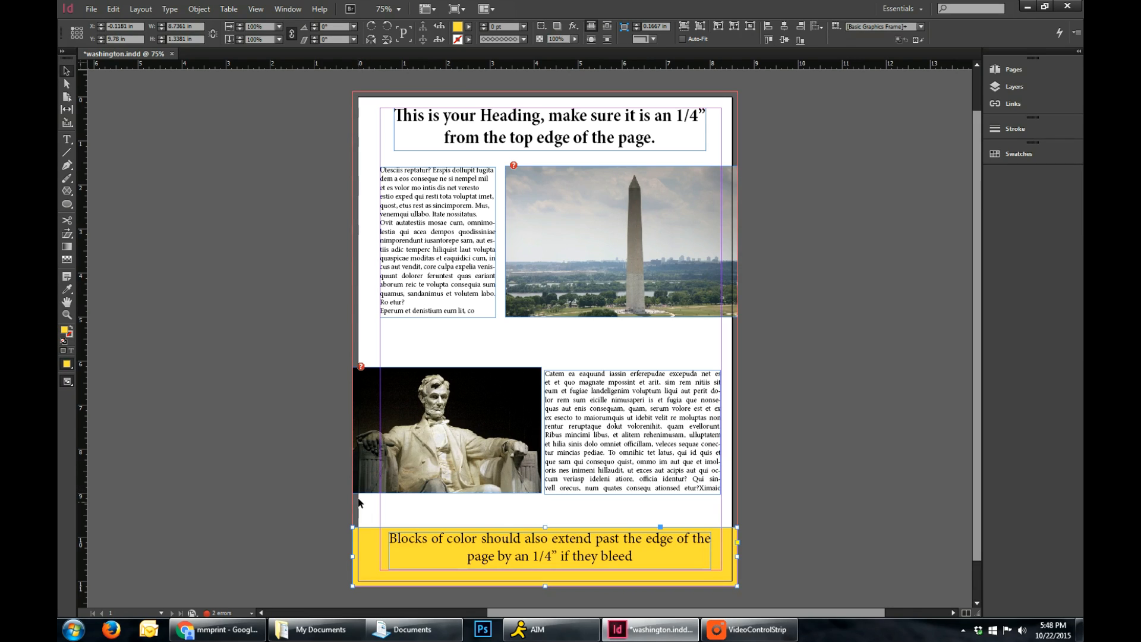
mouse_move(380, 426)
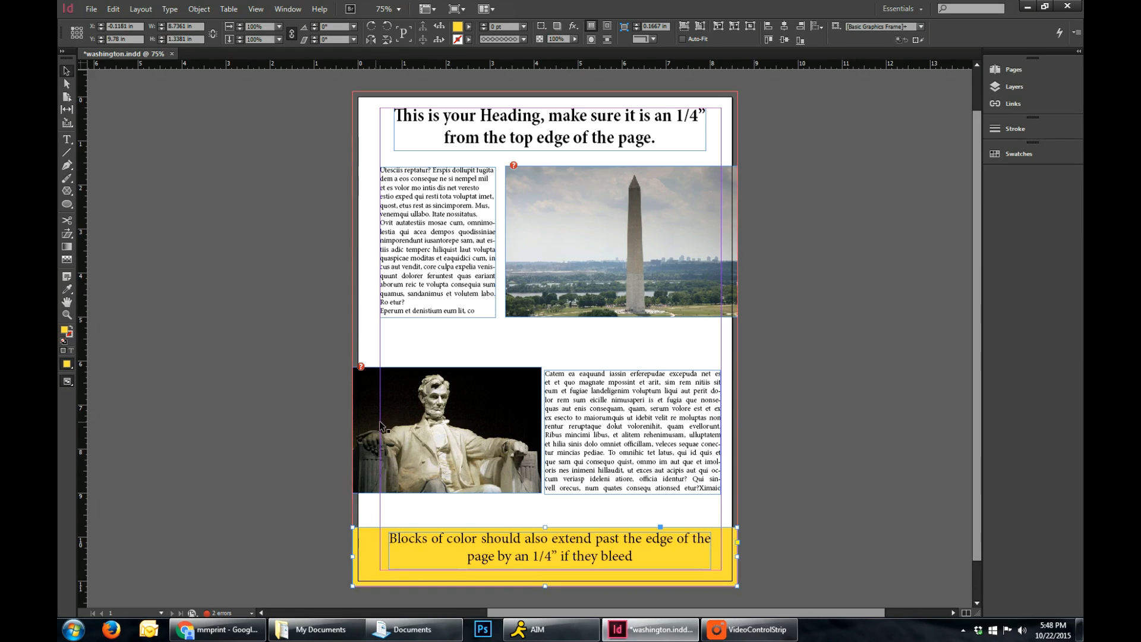
mouse_move(708, 250)
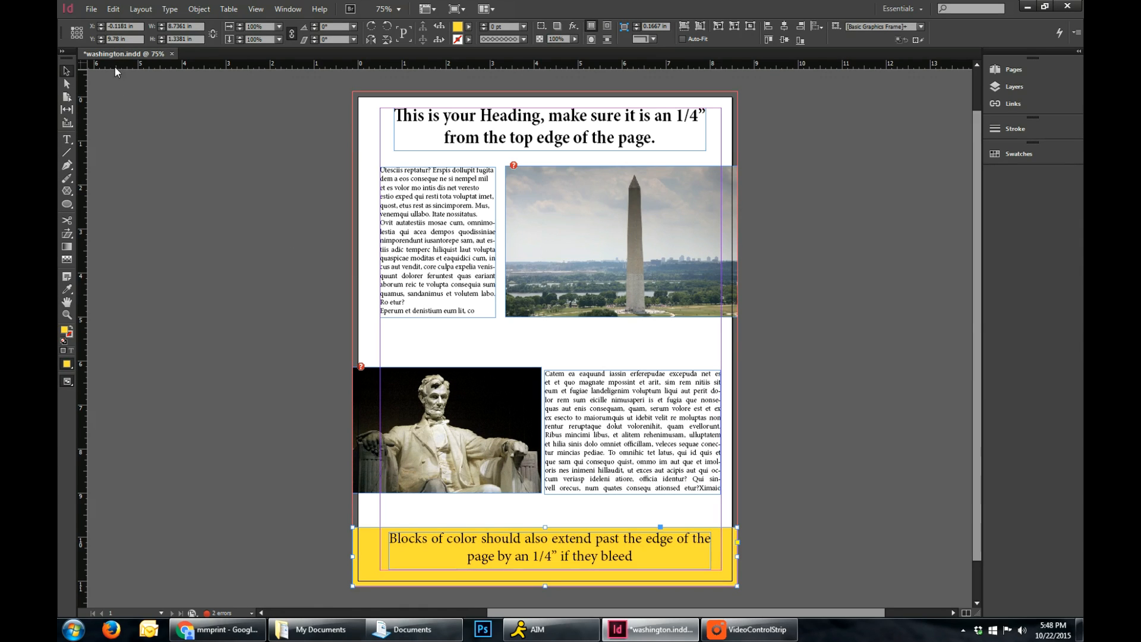
Export the layout as Adobe PDF (Print) named Washington.pdf.
left_click(91, 10)
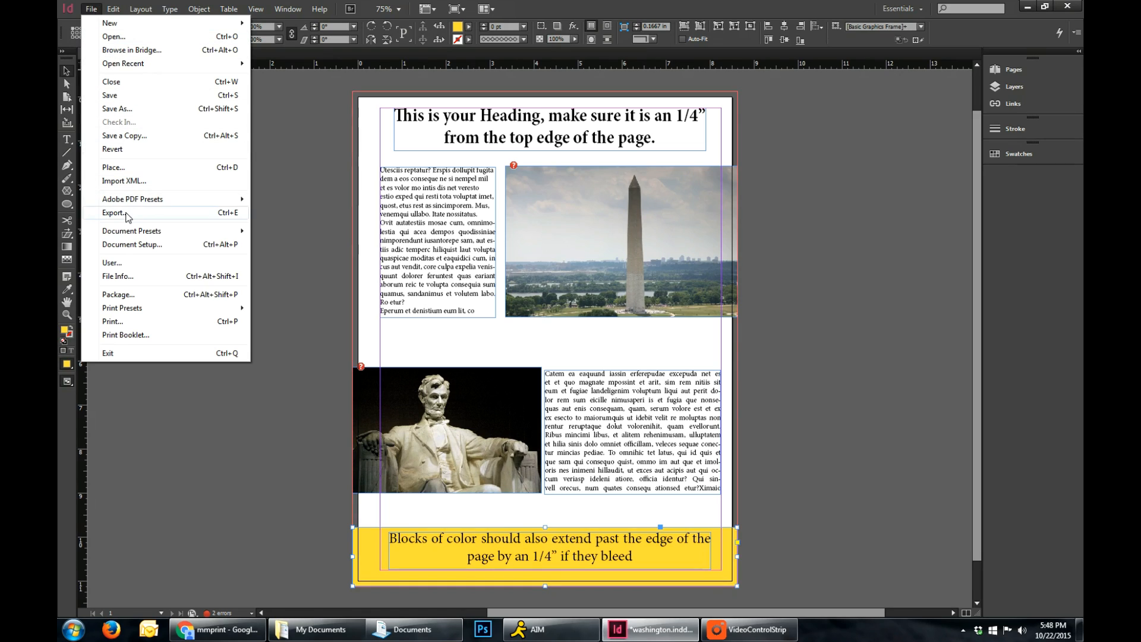
left_click(113, 213)
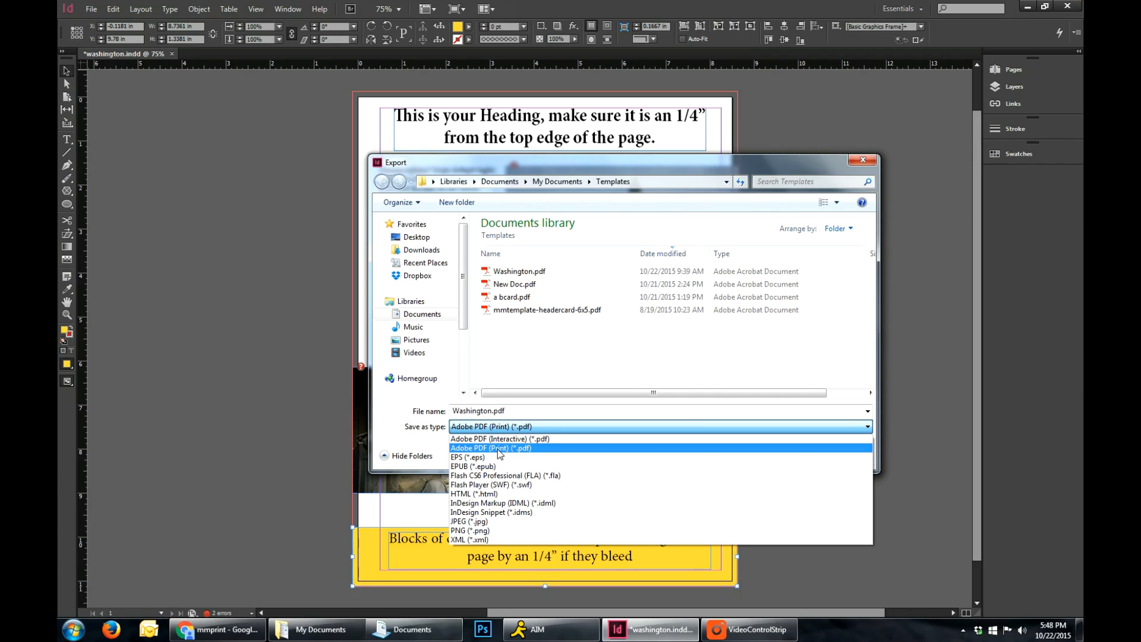
left_click(490, 447)
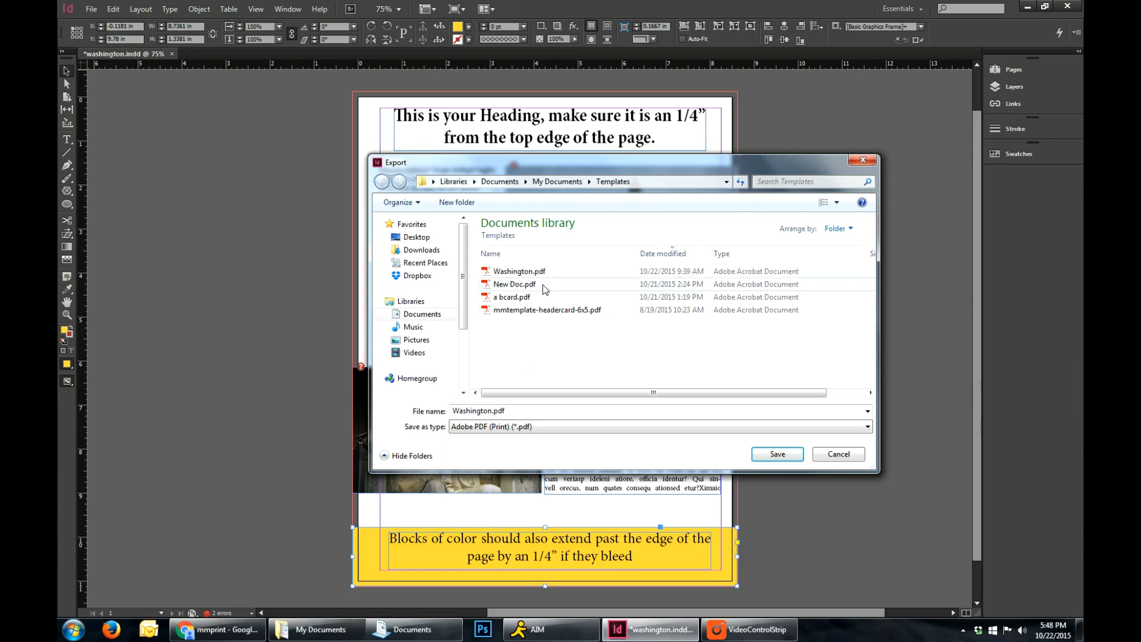
left_click(777, 454)
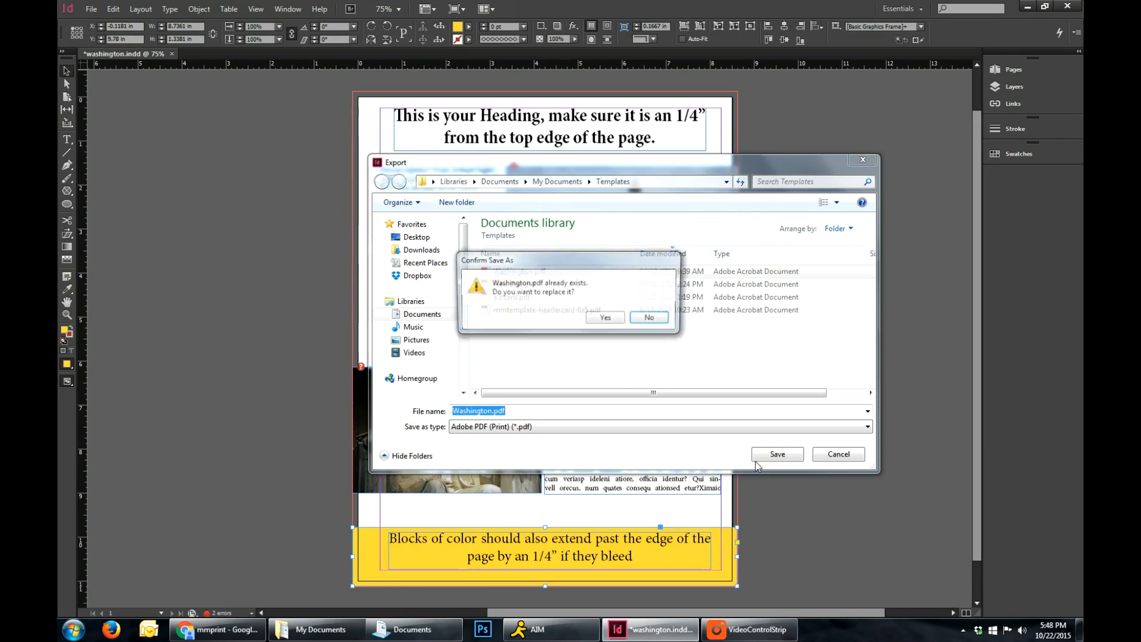
Replace the old Washington.pdf and choose [High Quality Print] with Acrobat 8/9 (PDF 1.7) compatibility.
left_click(605, 317)
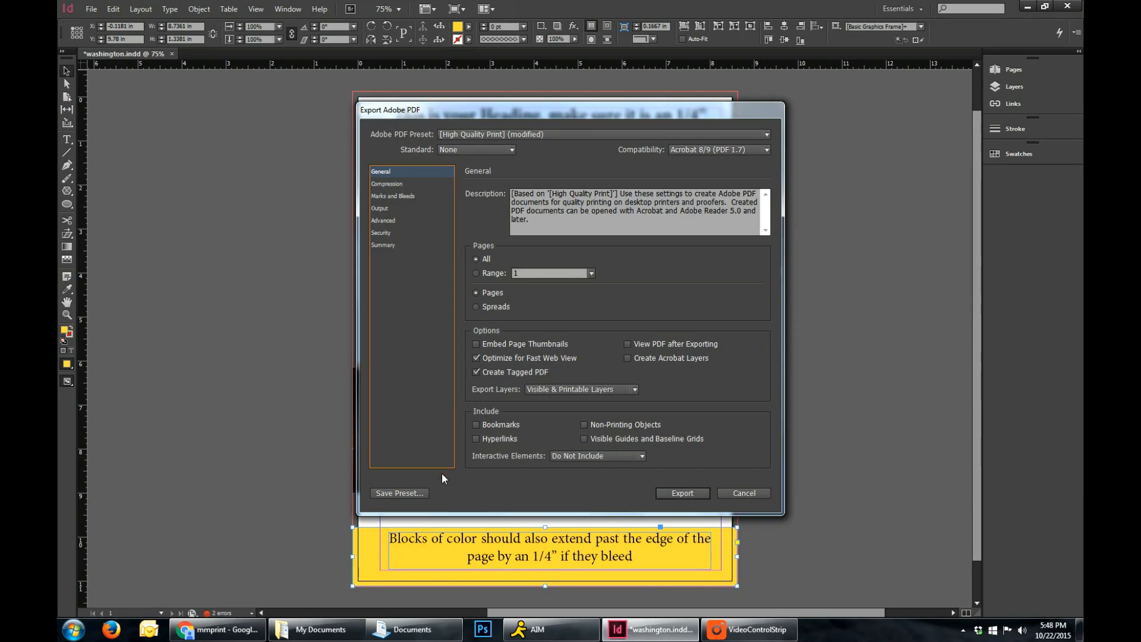
left_click(764, 133)
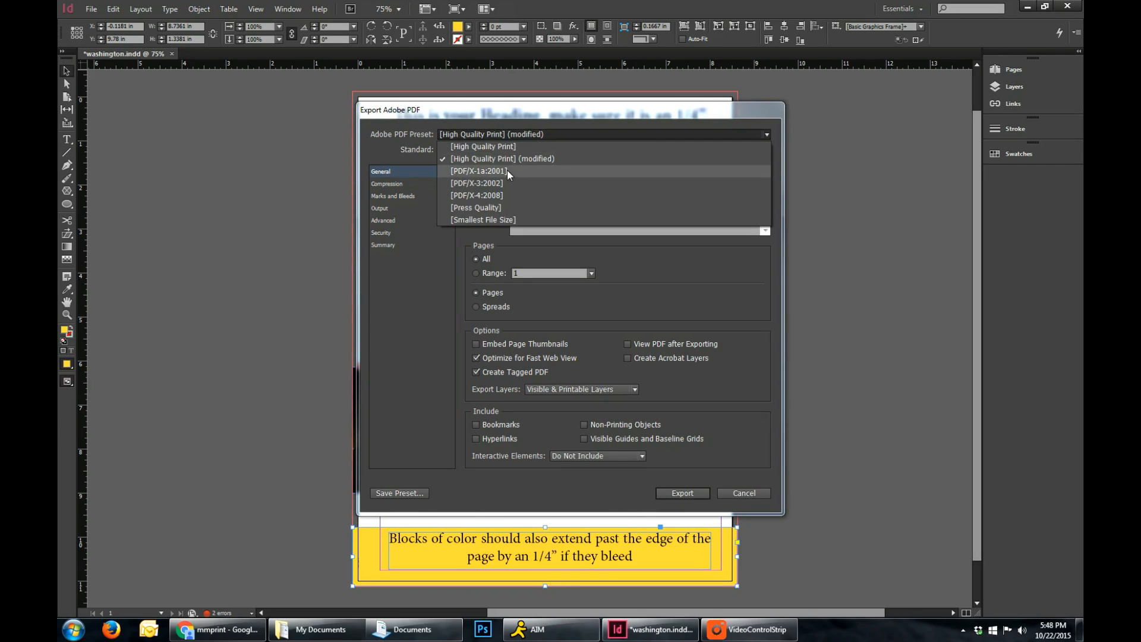
left_click(482, 146)
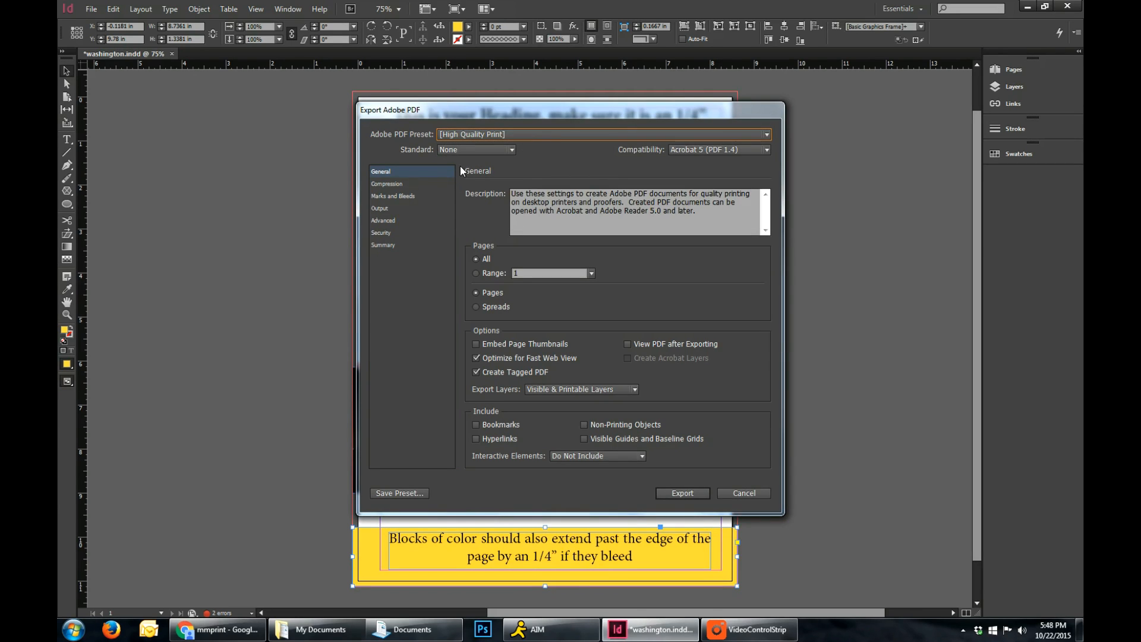
left_click(765, 150)
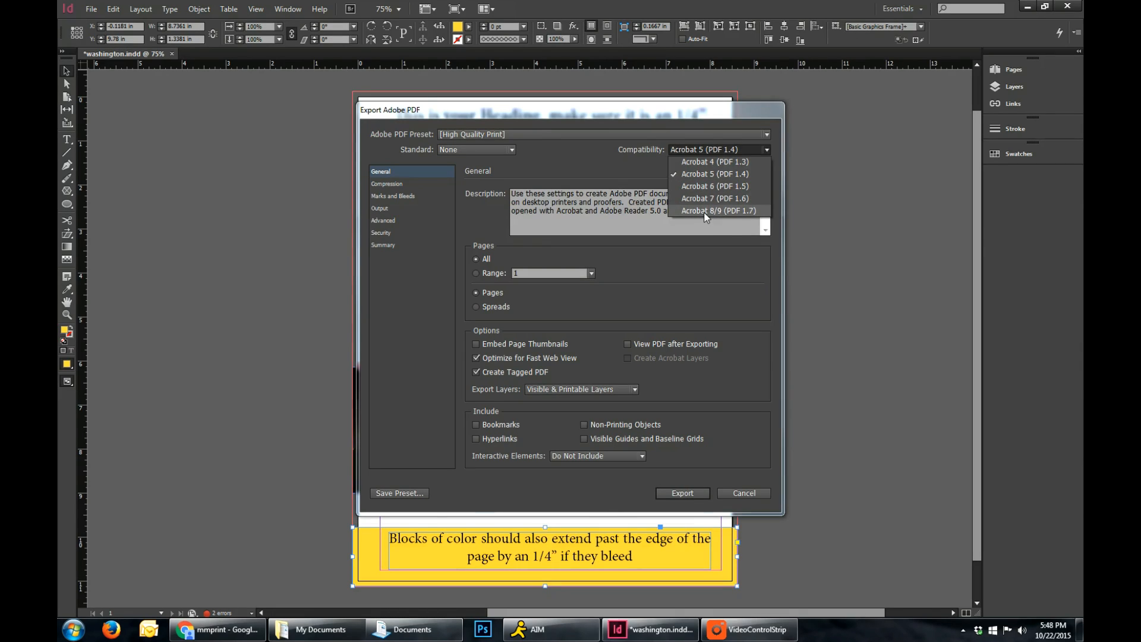
left_click(711, 210)
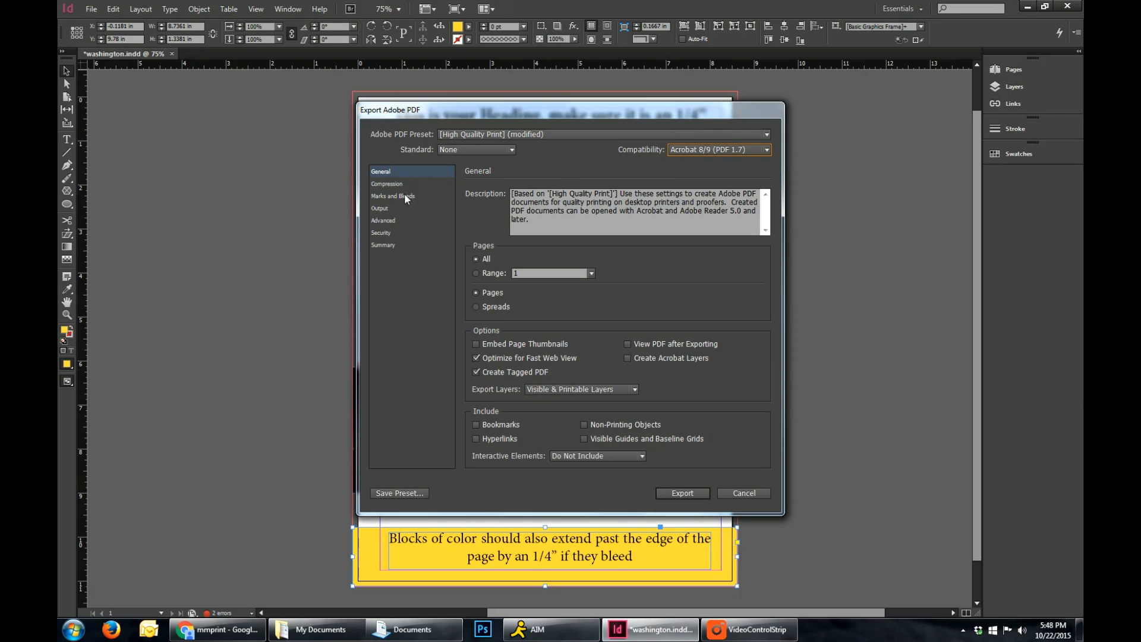
left_click(392, 195)
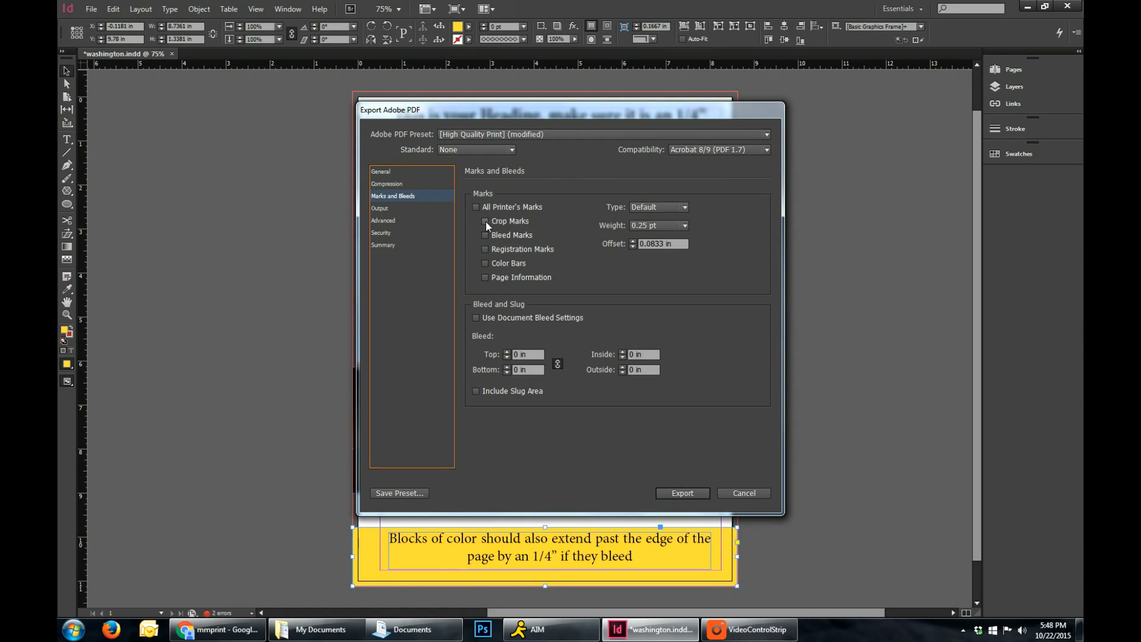
Enable Crop Marks and Use Document Bleed Settings in Marks and Bleeds.
left_click(485, 221)
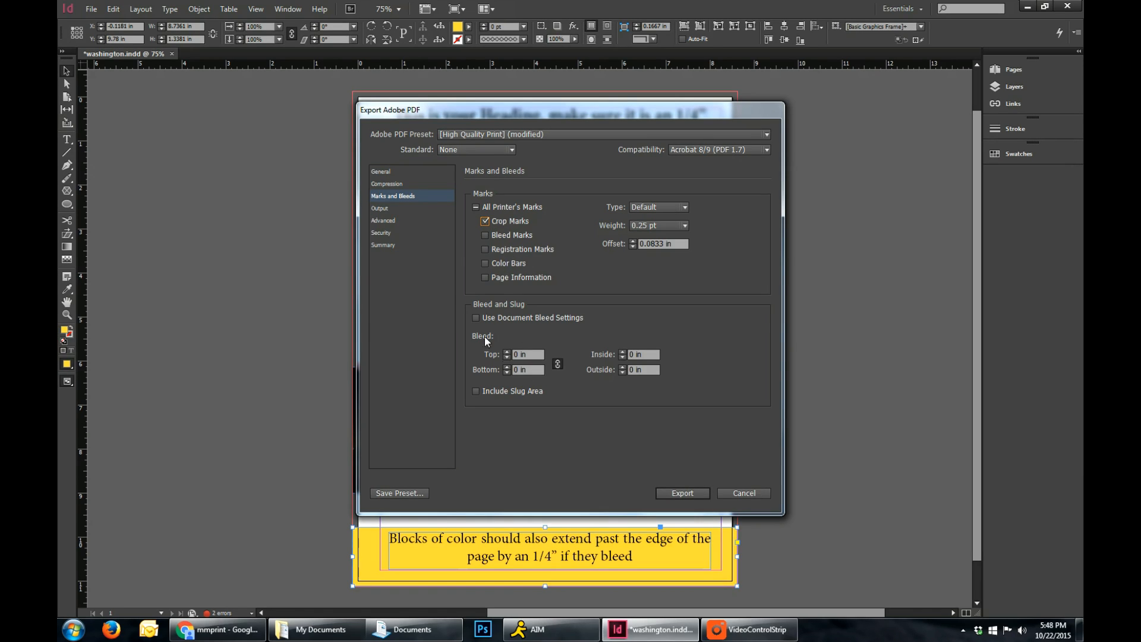
left_click(476, 317)
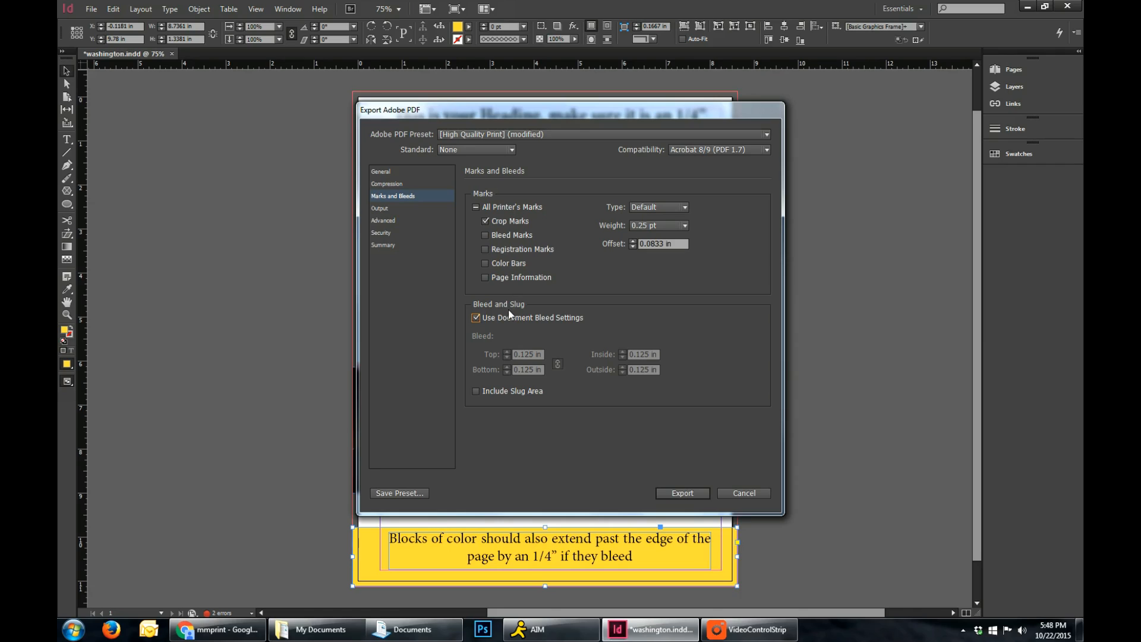
mouse_move(523, 375)
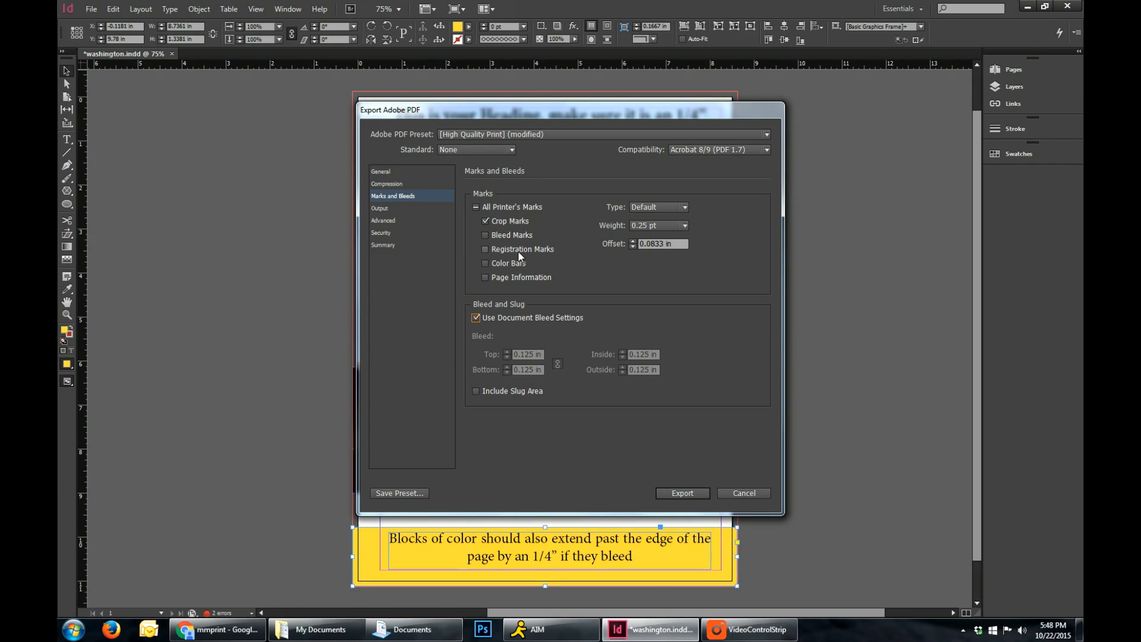
Export the PDF with 300 ppi colour images, continuing past the missing-links warning.
left_click(386, 183)
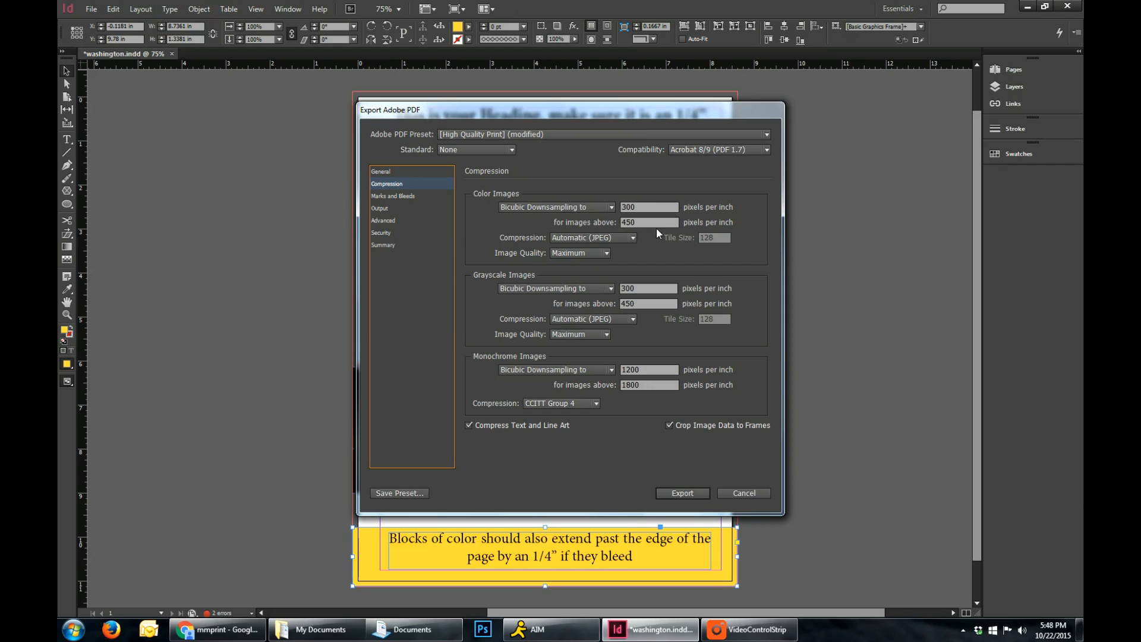
left_click(647, 207)
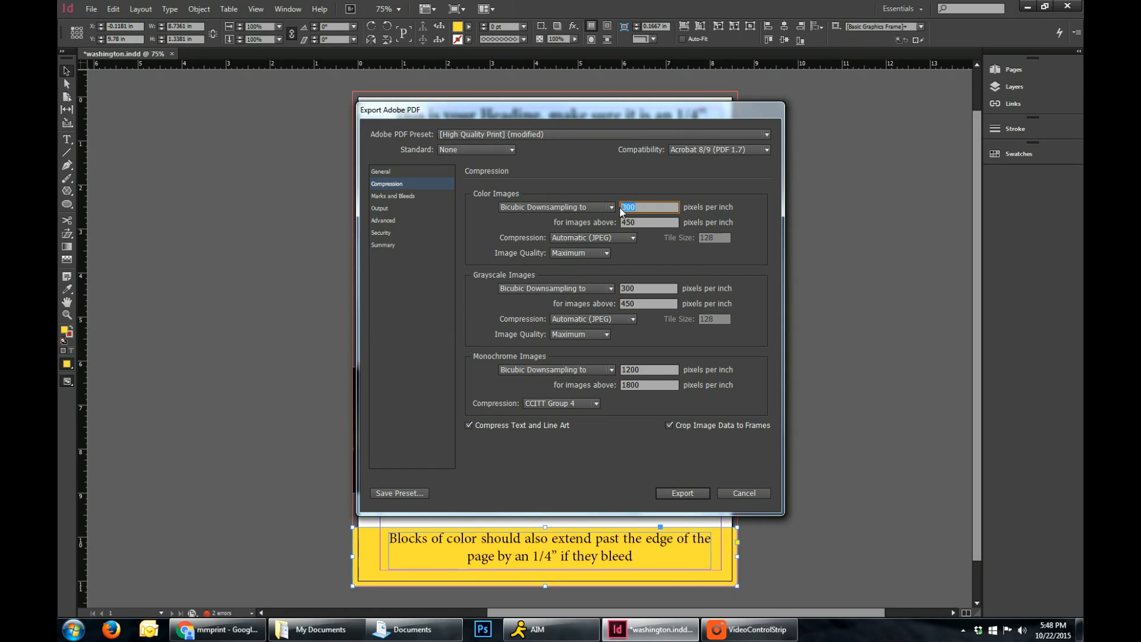
mouse_move(692, 218)
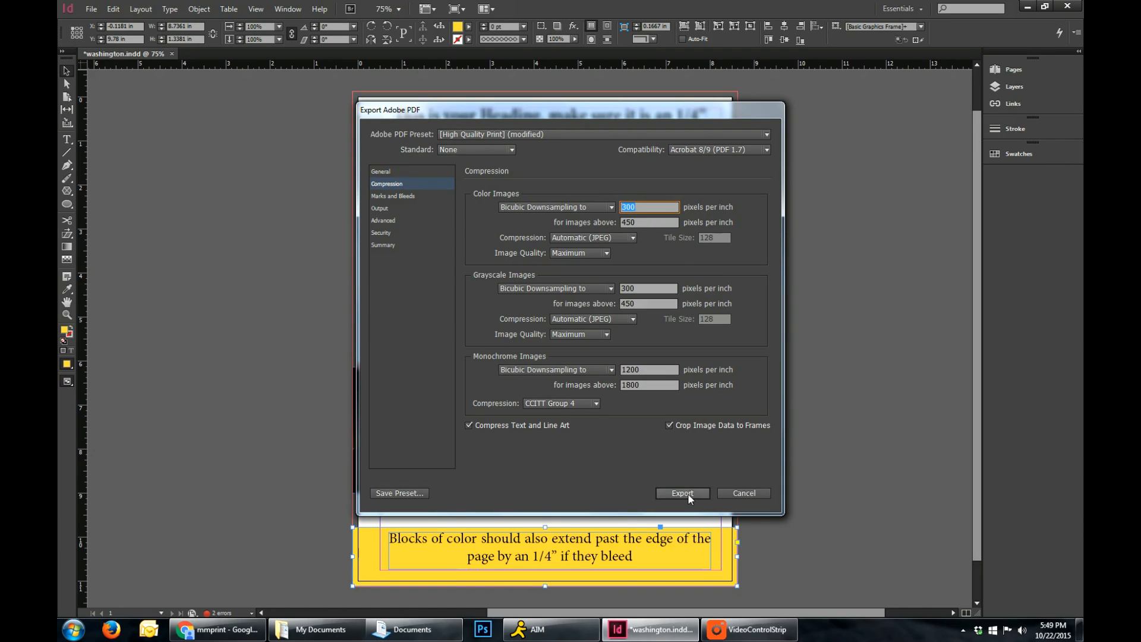
left_click(682, 493)
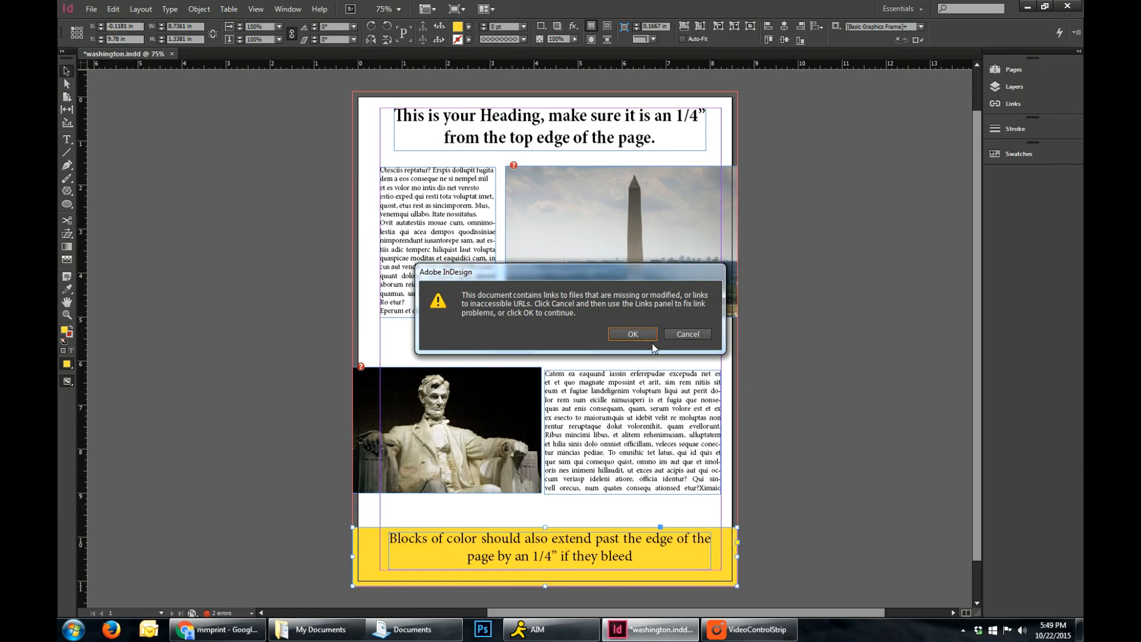
left_click(632, 334)
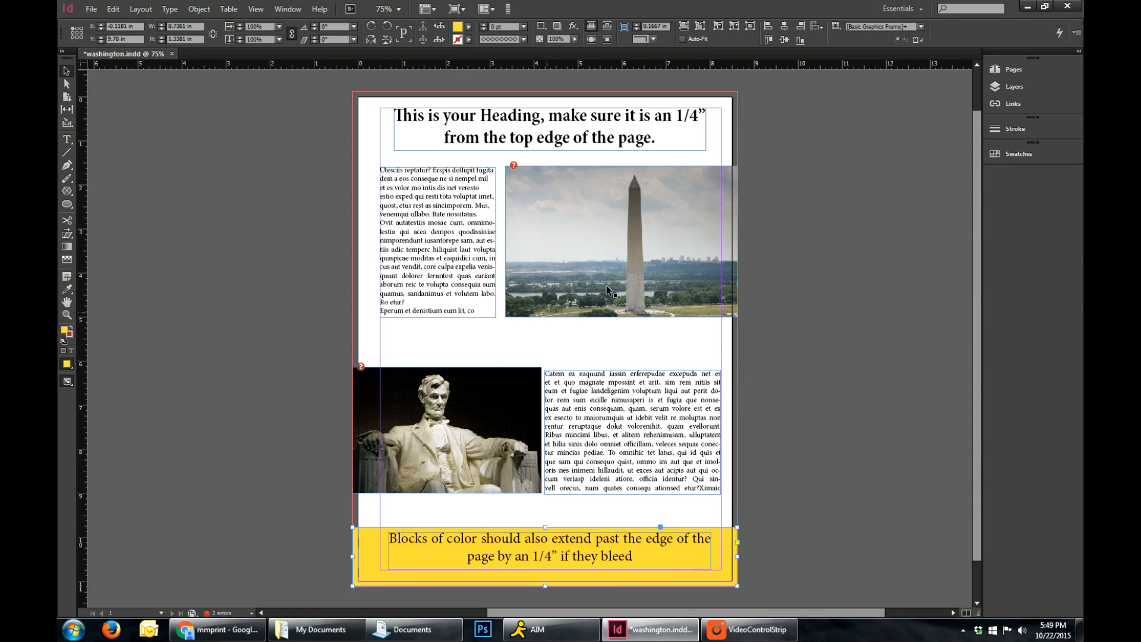
mouse_move(221, 605)
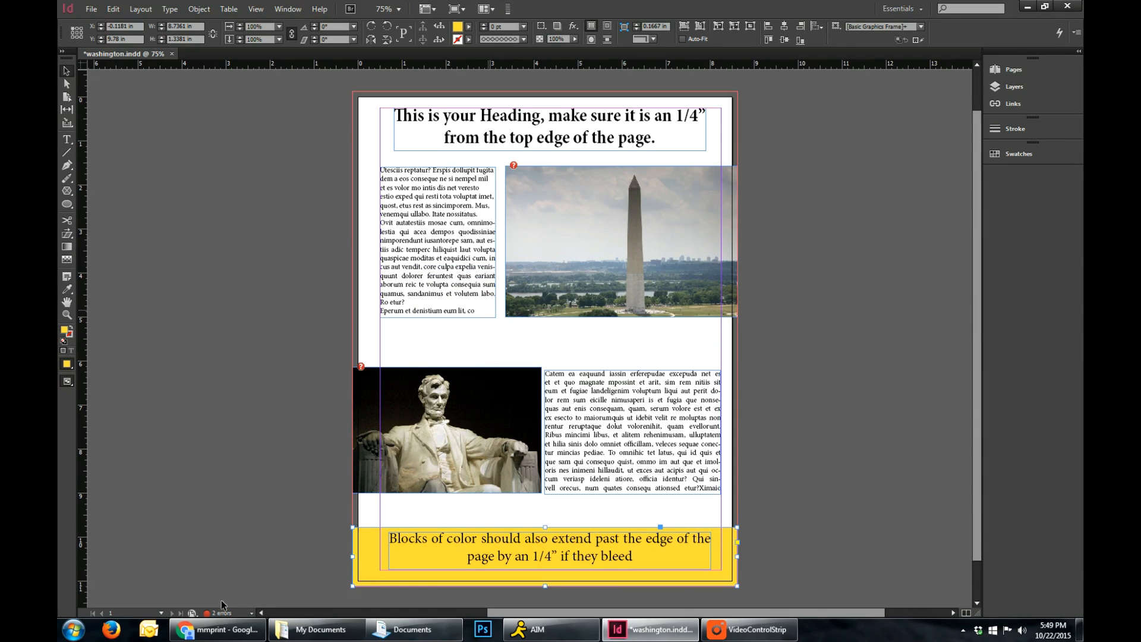
Open the exported Washington.pdf from the Documents folder.
left_click(412, 633)
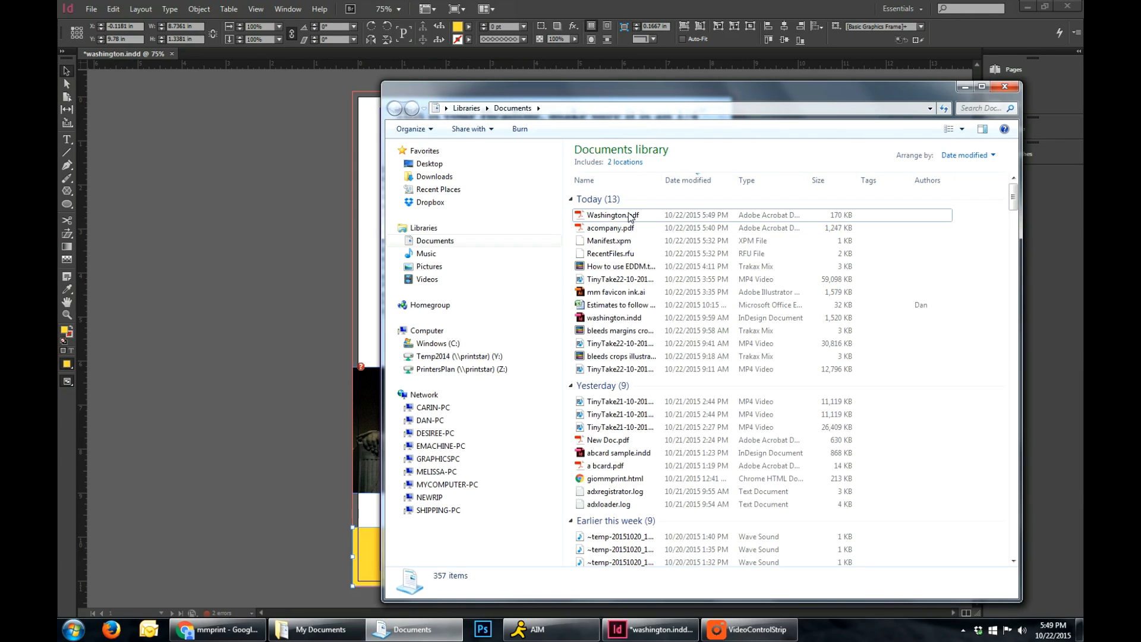
double_click(608, 215)
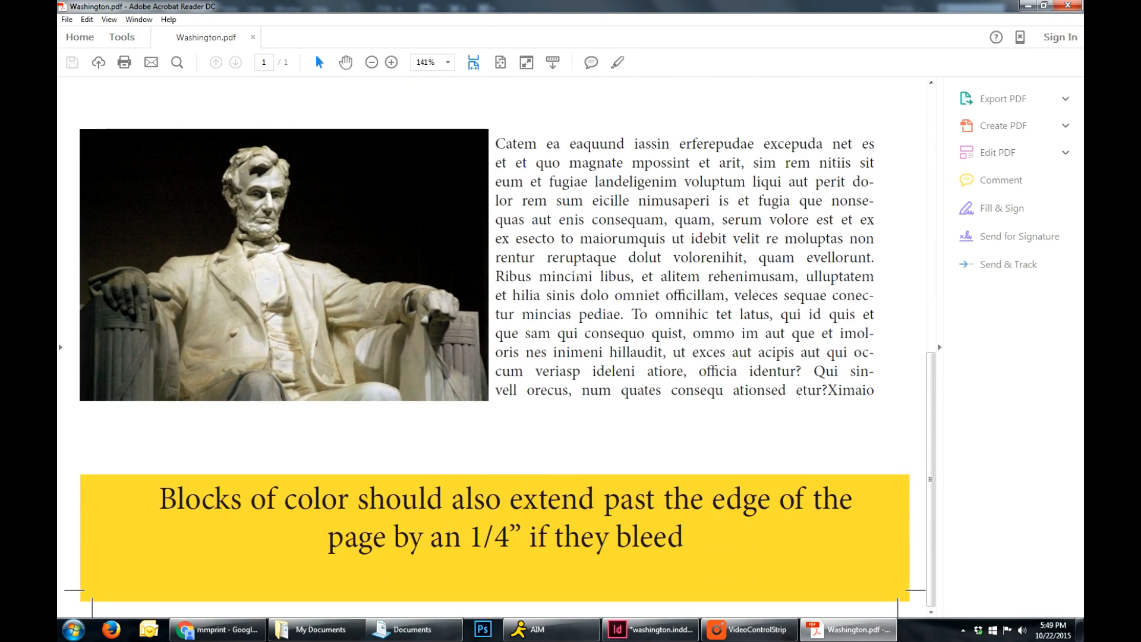
Expand the Edit PDF options in Acrobat Reader beside the 9.08 × 11.58 in page.
left_click(997, 152)
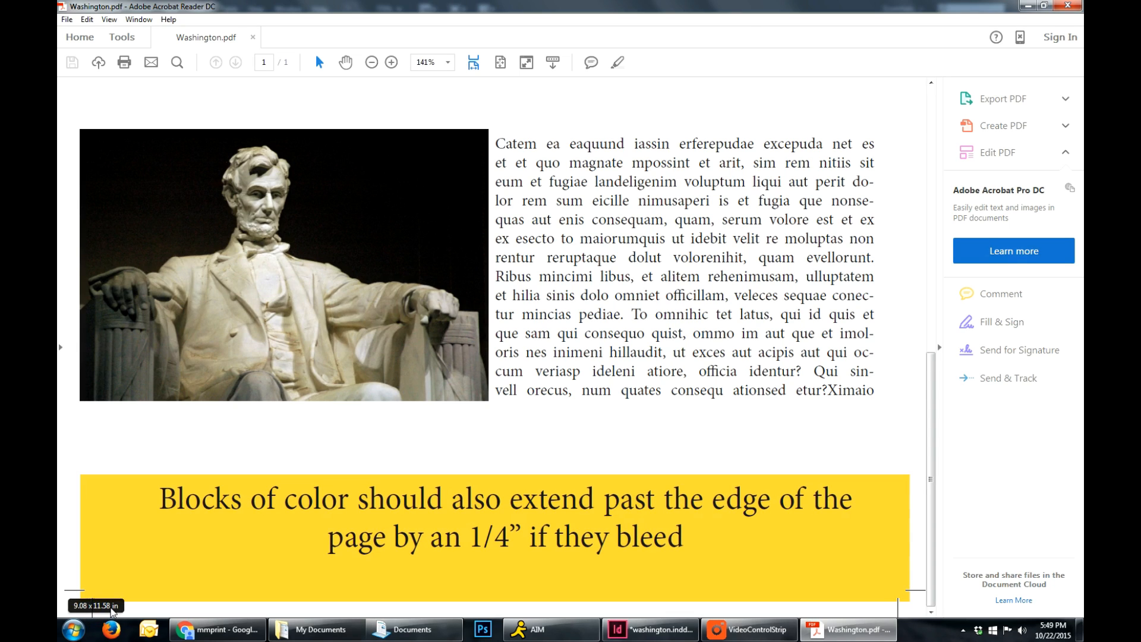
mouse_move(88, 592)
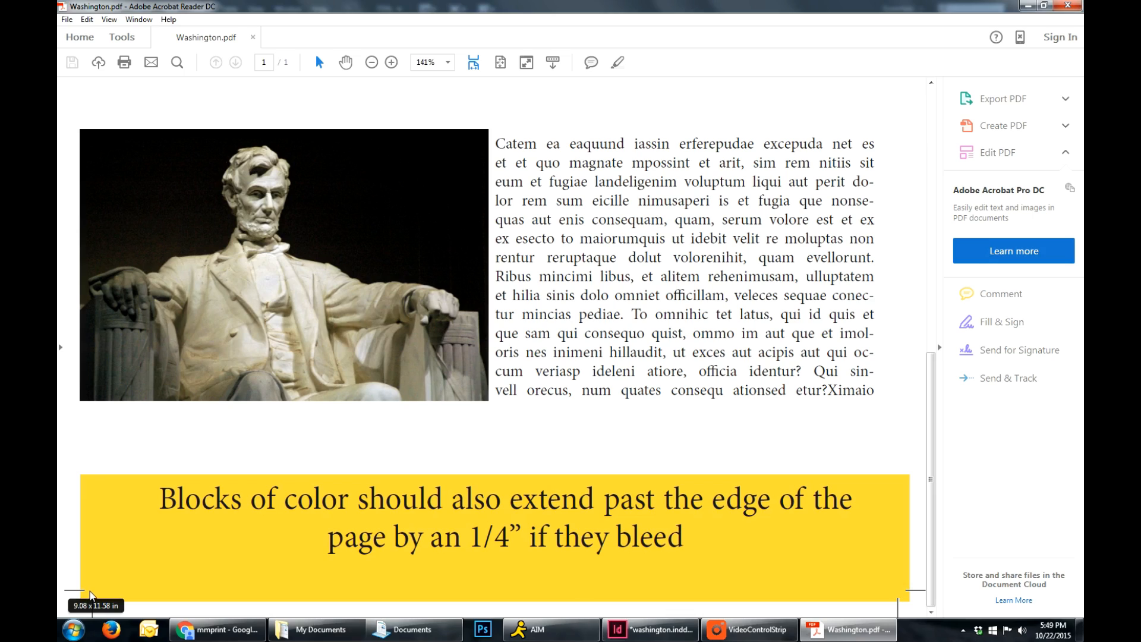
mouse_move(275, 556)
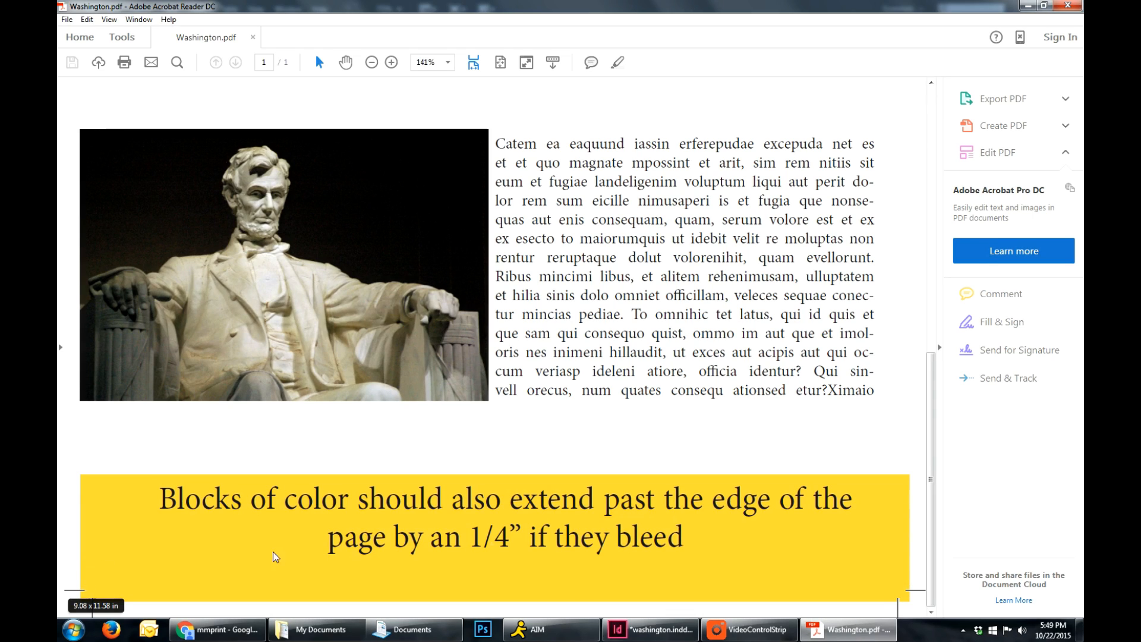
mouse_move(101, 558)
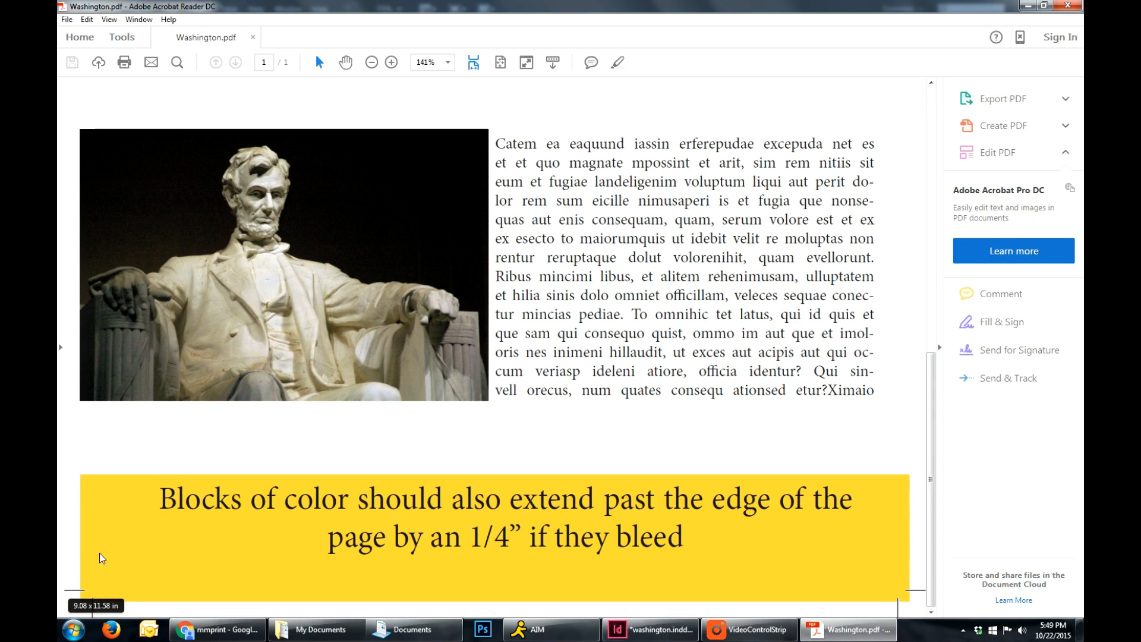
mouse_move(91, 492)
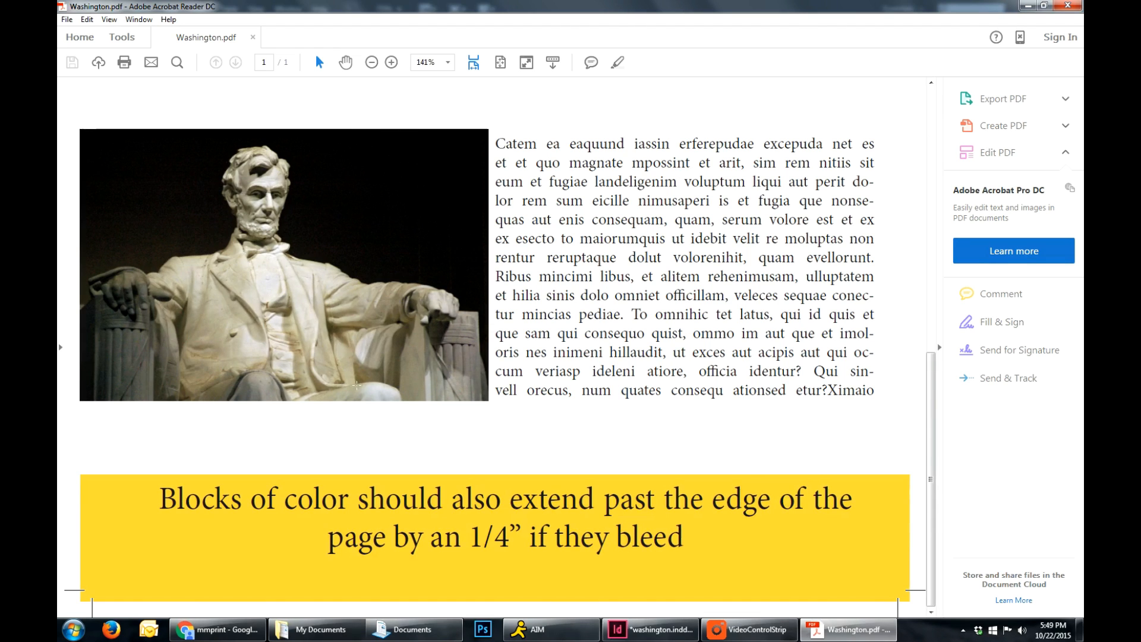
scroll("up", 3)
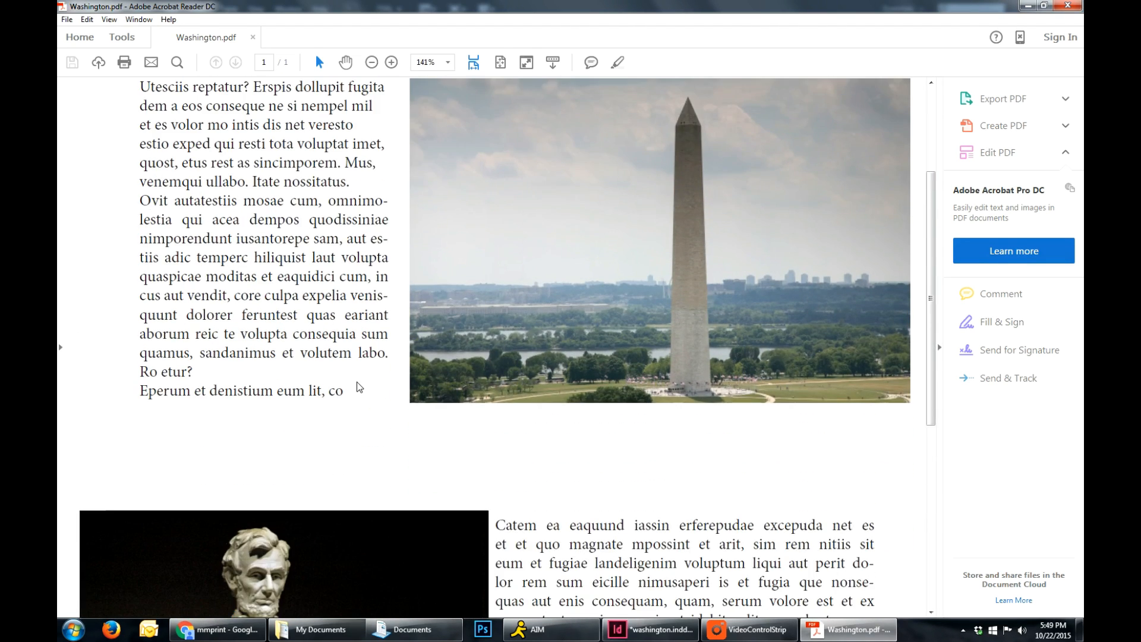
scroll("down", 3)
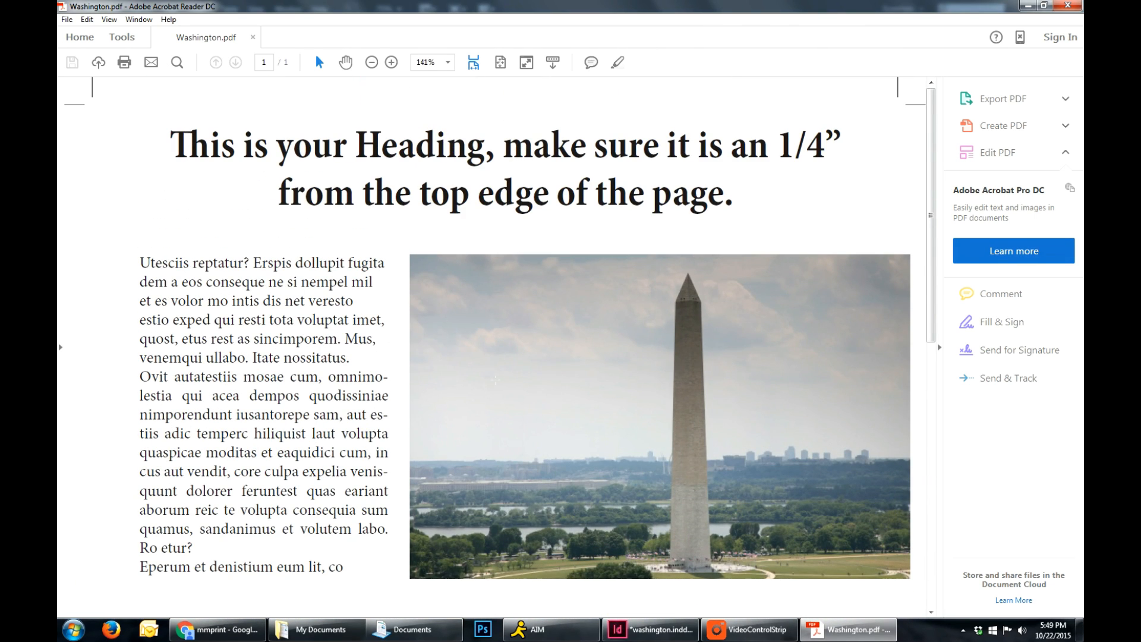
mouse_move(618, 323)
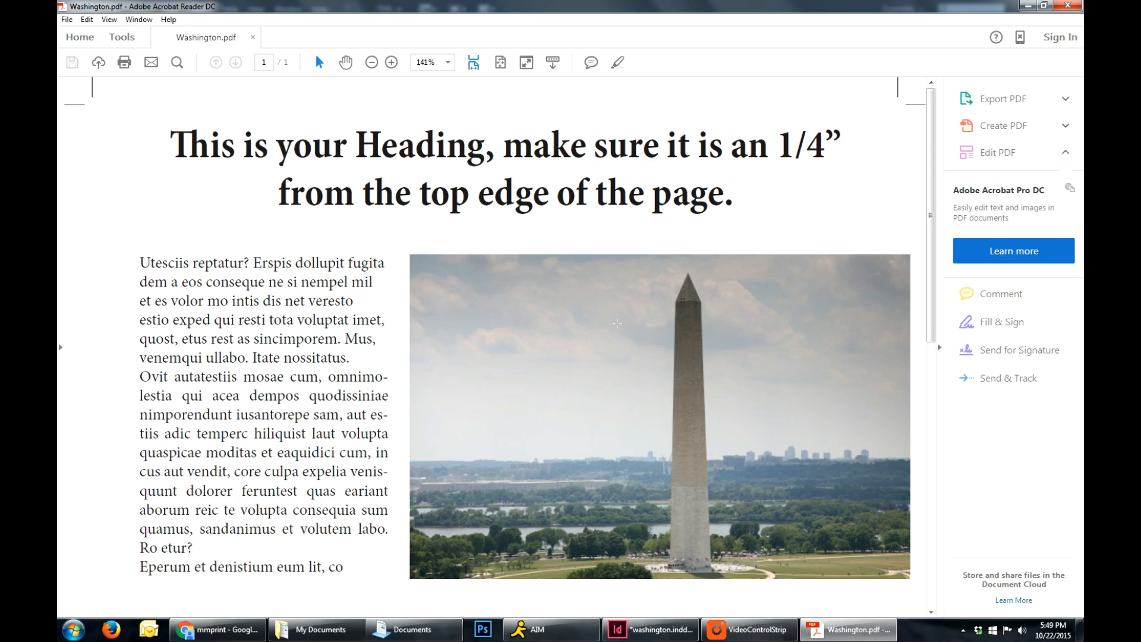
mouse_move(715, 276)
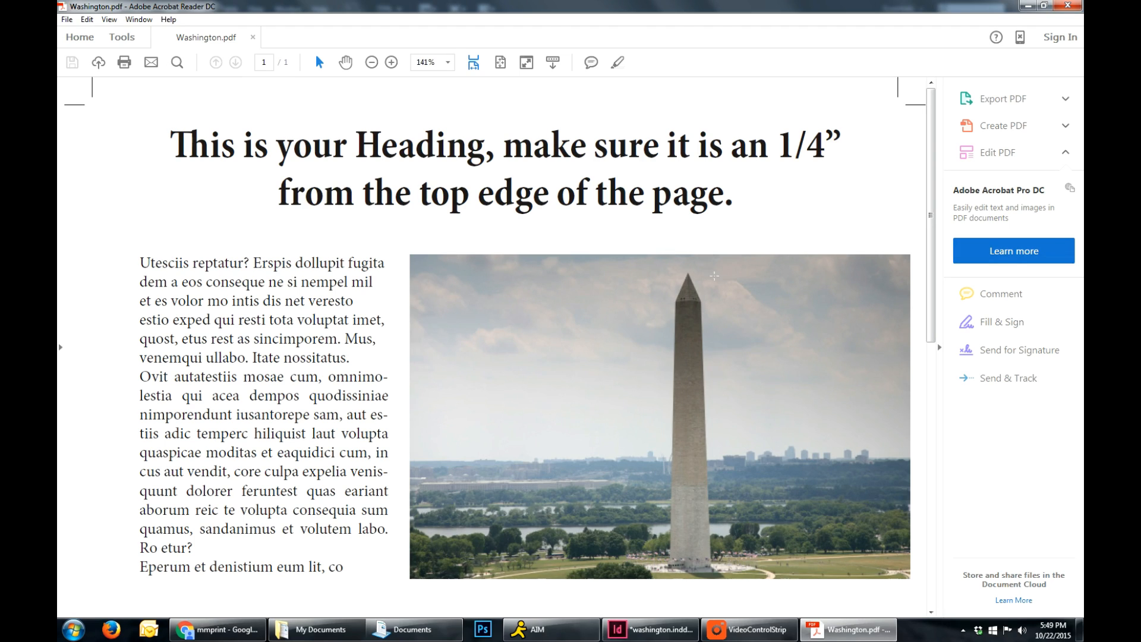
mouse_move(744, 270)
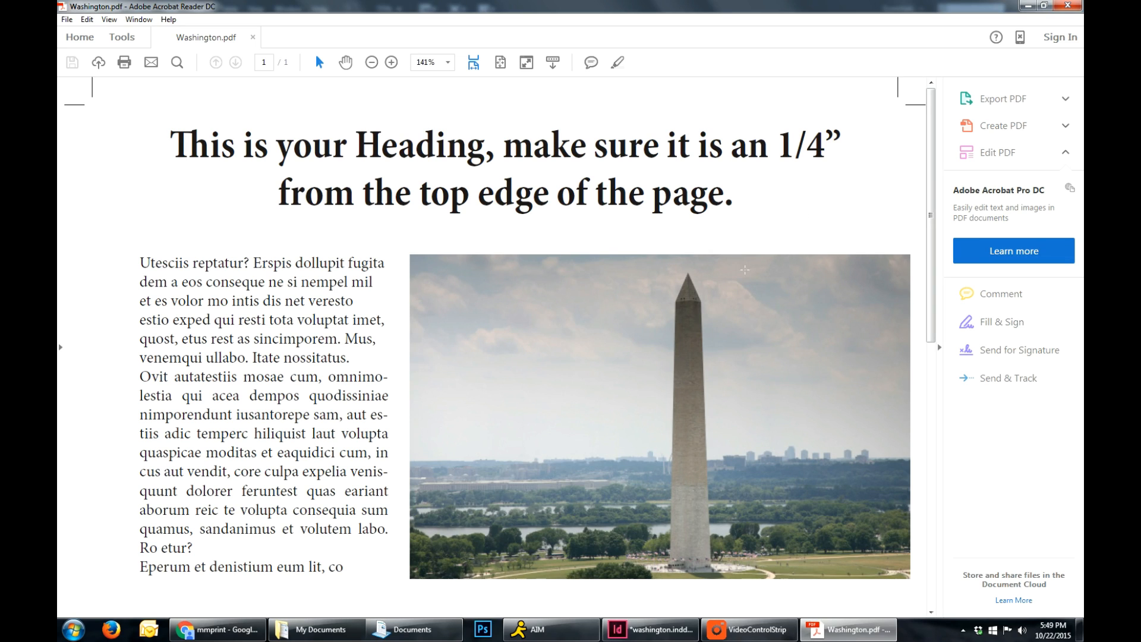